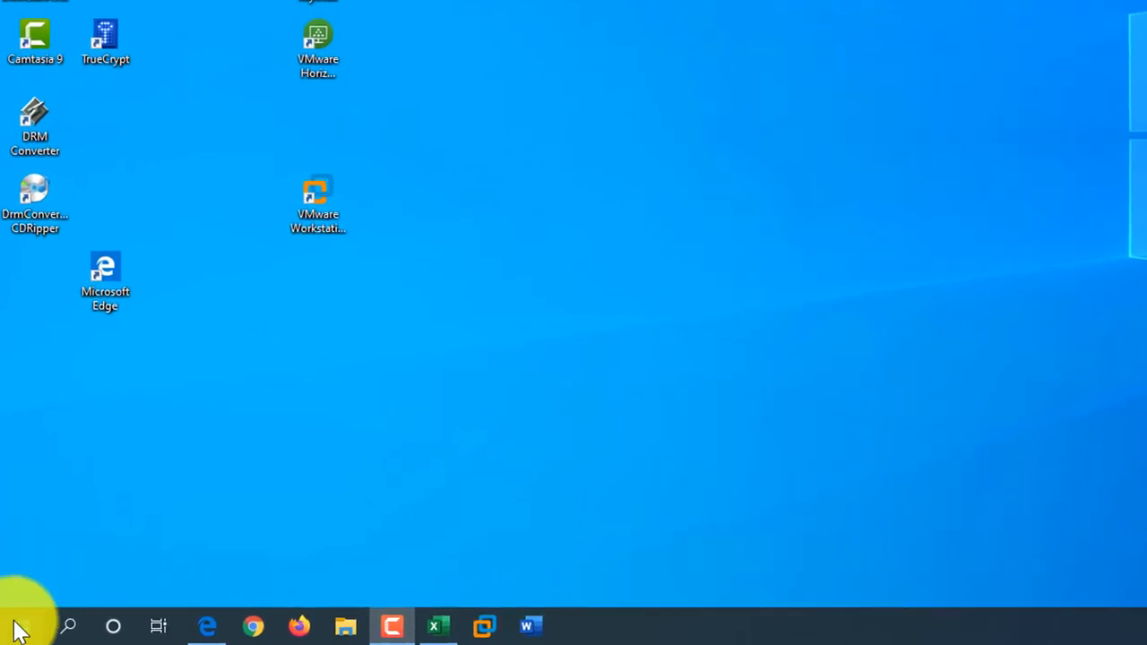
- Launch Notepad from the Windows Accessories folder in the Start menu's app list
left_click(16, 625)
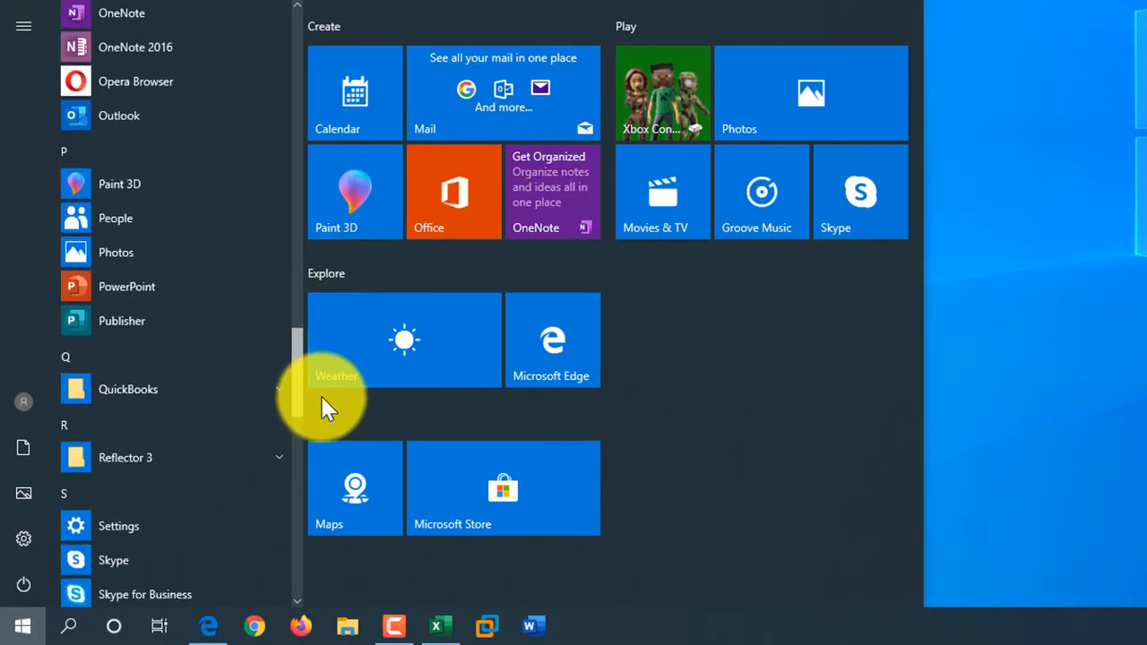
scroll("down", 3)
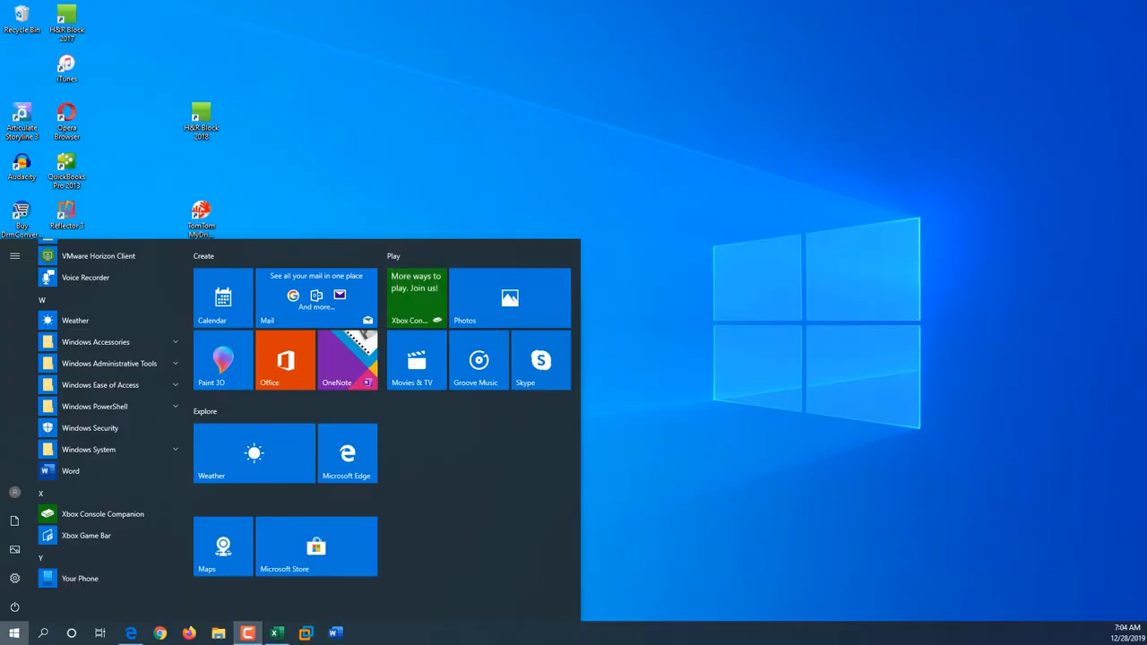
mouse_move(158, 398)
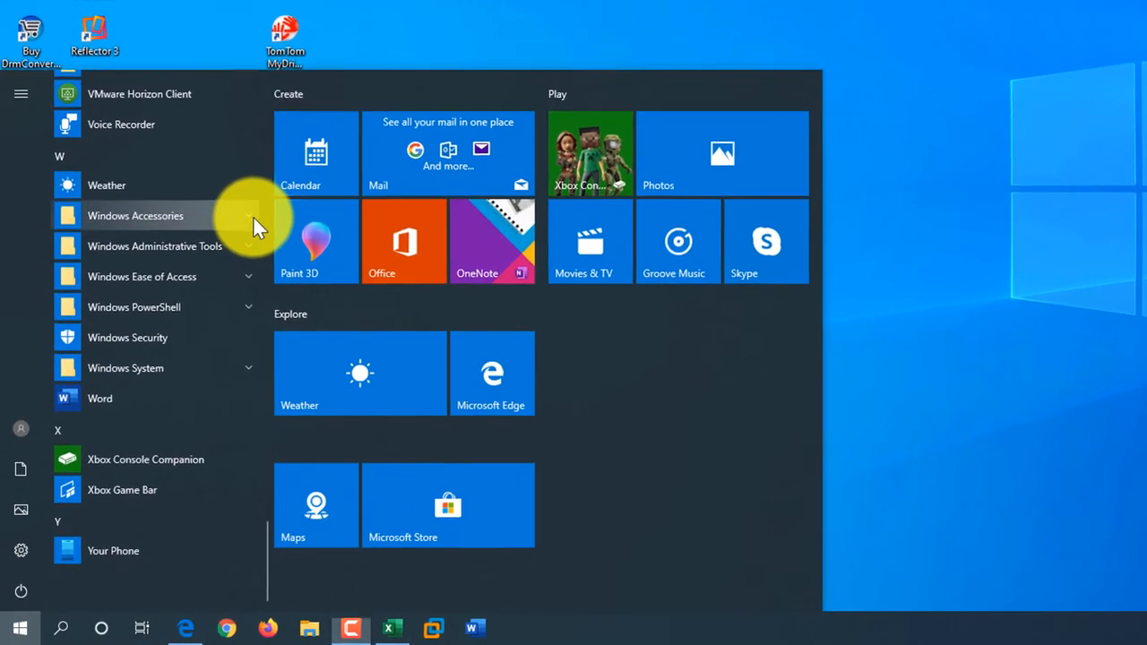
left_click(136, 215)
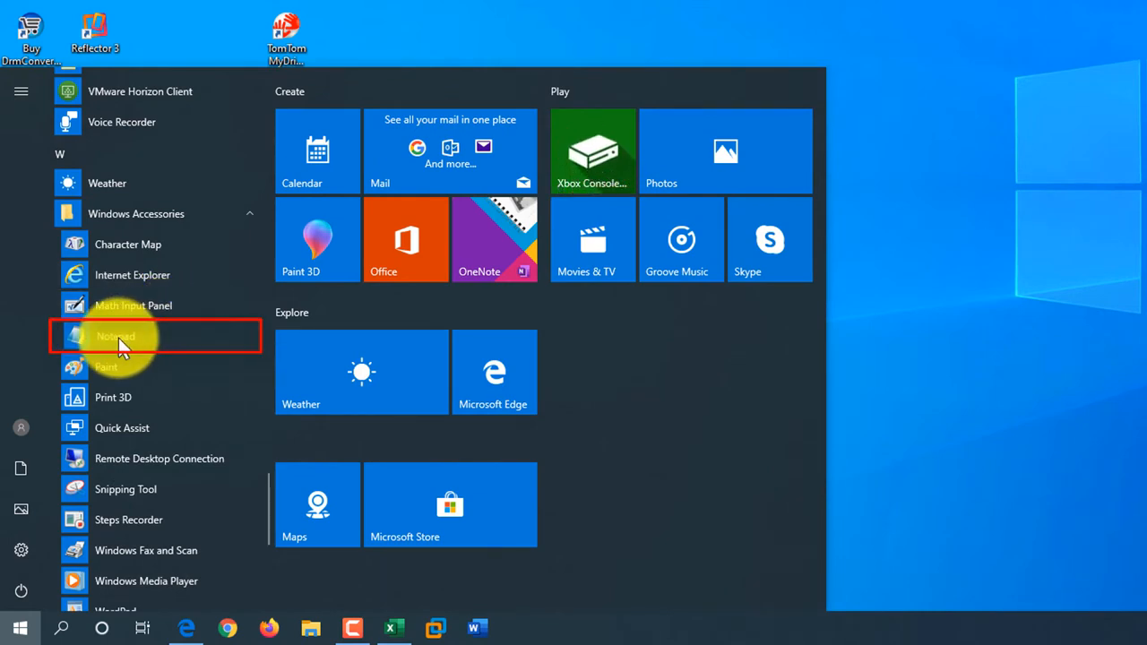
left_click(115, 337)
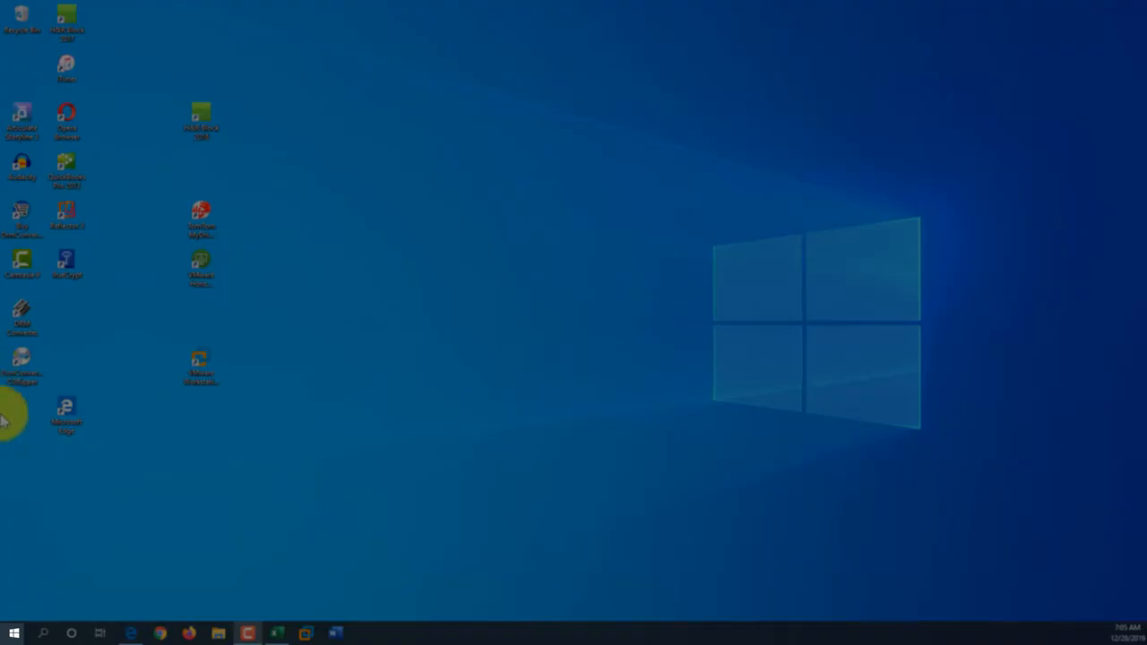
- Begin a Start search for Notepad by entering 'not'
left_click(14, 633)
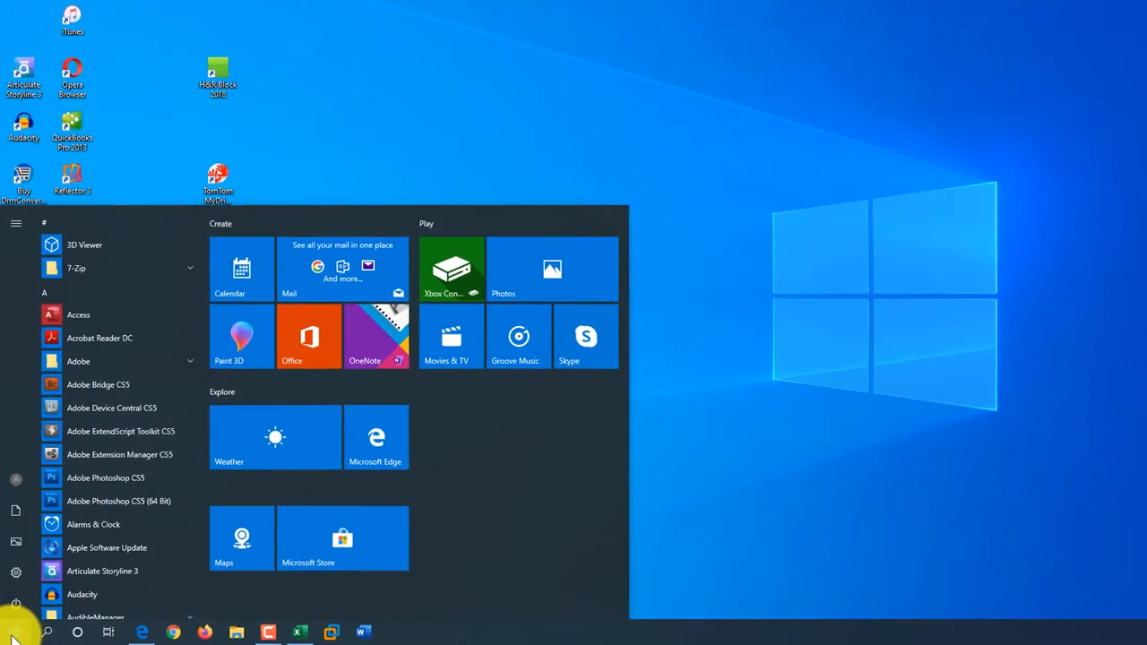
type("notepad")
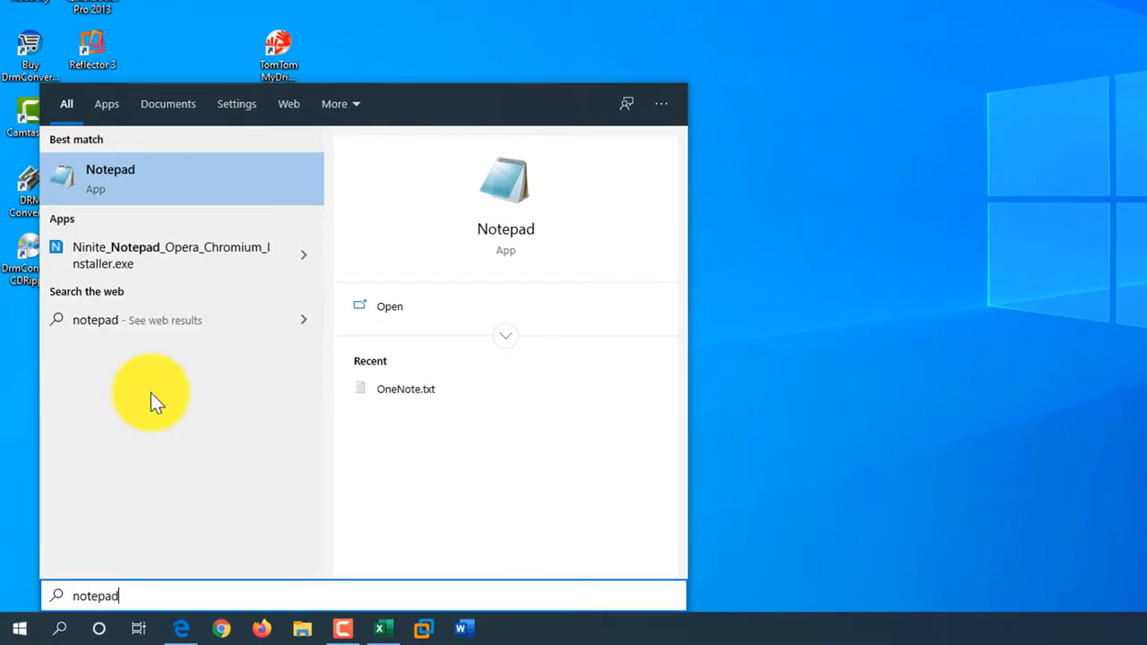
mouse_move(80, 595)
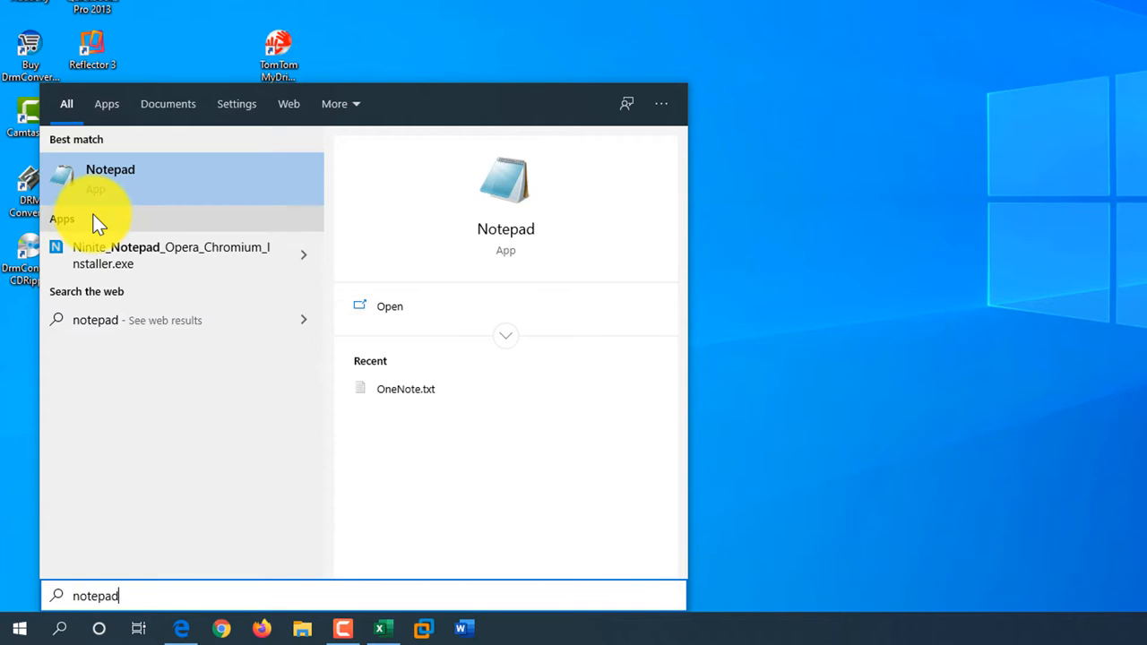
mouse_move(157, 197)
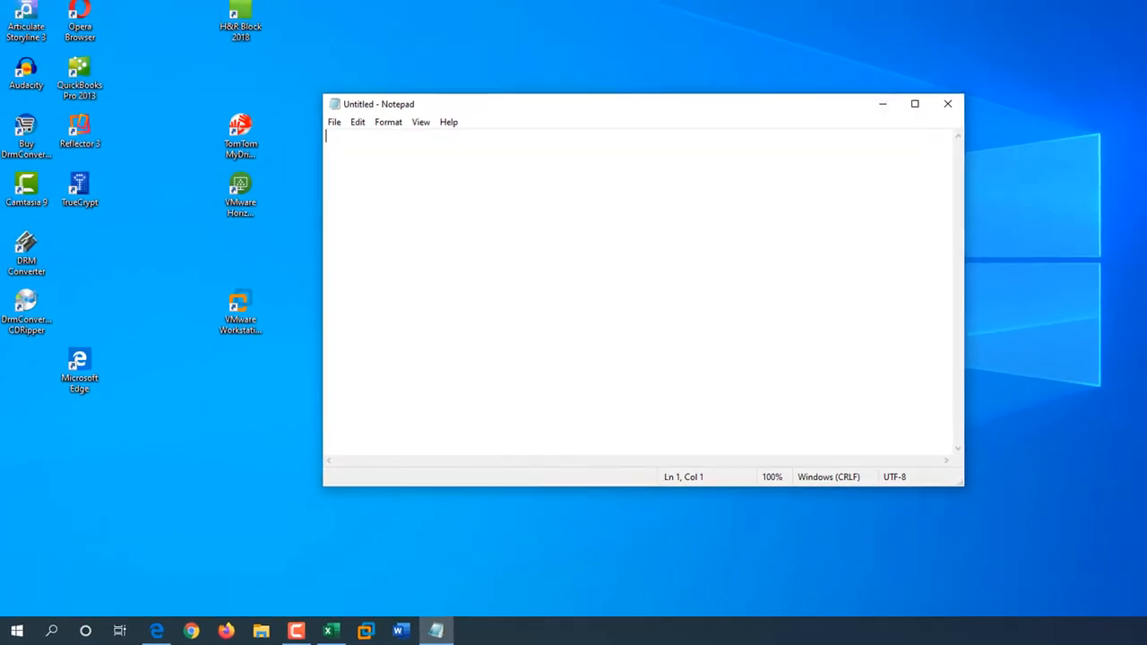
- Complete the 'notepad' search so Notepad appears as best match, then dismiss it
left_click(14, 630)
type("note")
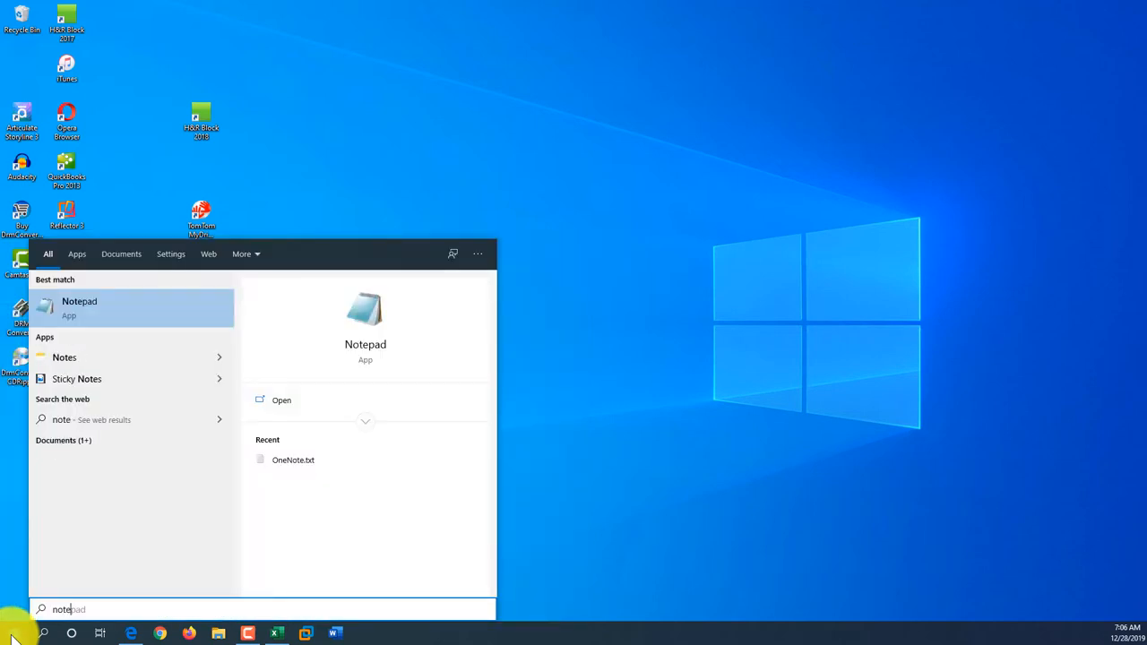
type("pad")
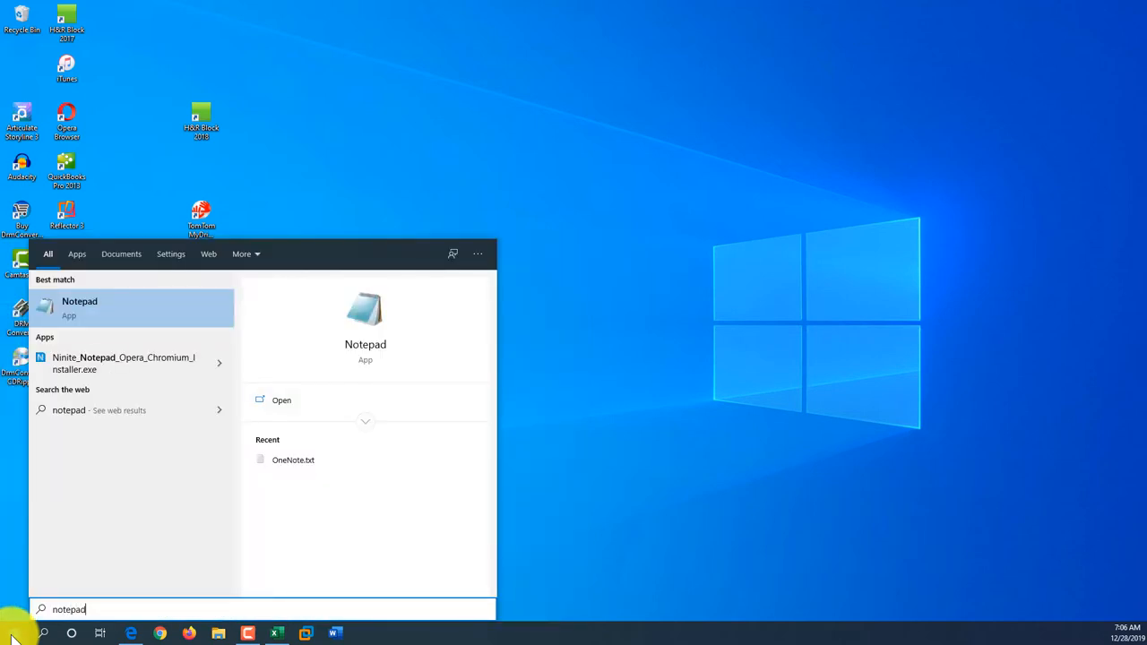
mouse_move(101, 534)
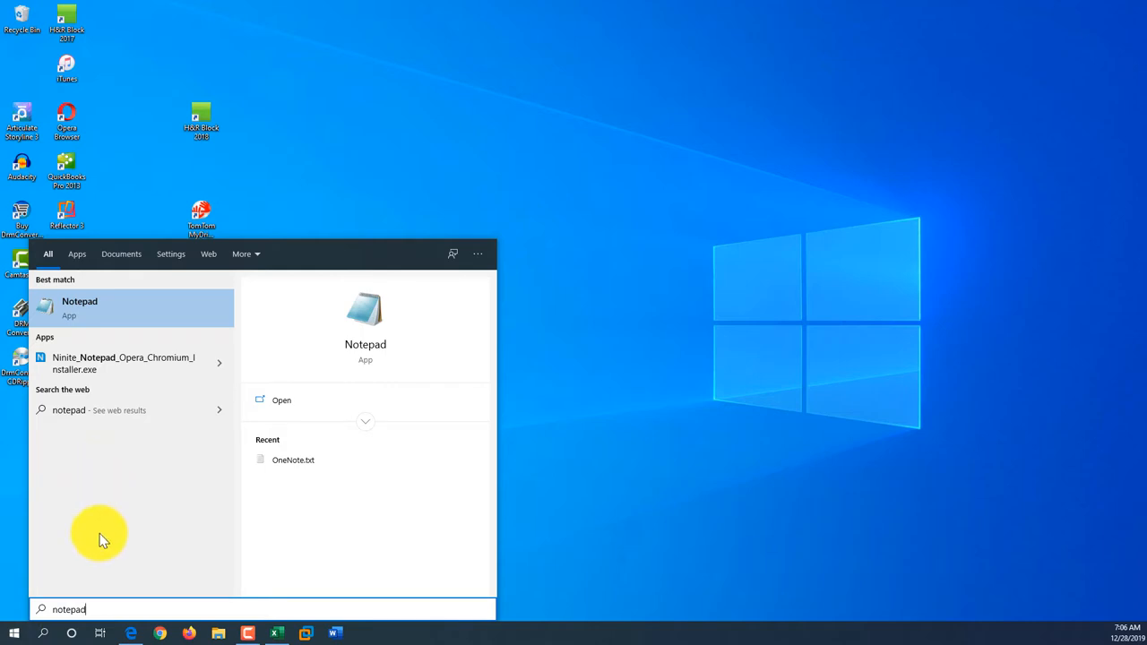
mouse_move(111, 595)
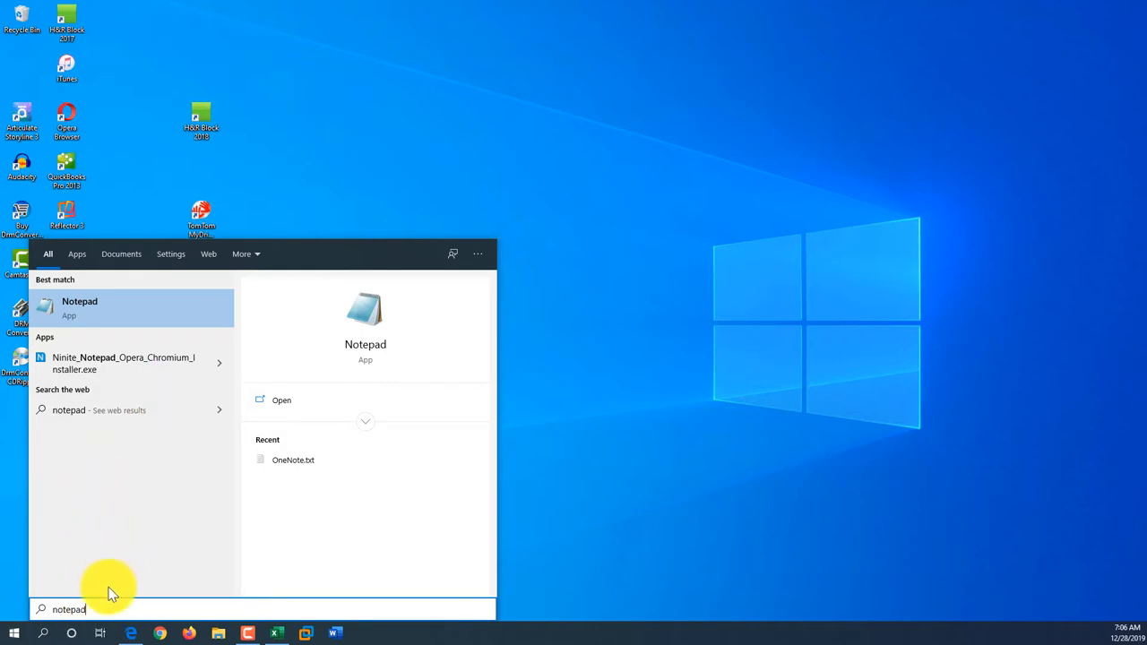
mouse_move(89, 466)
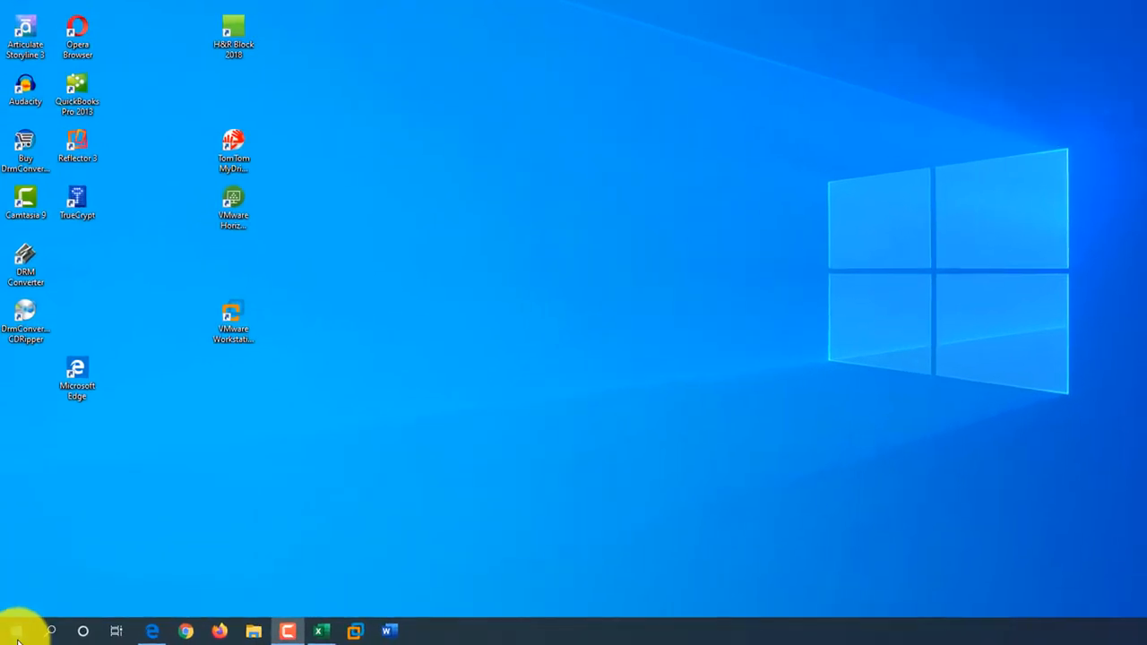
- Search 'notepad' and pin the Notepad result to the taskbar
left_click(16, 631)
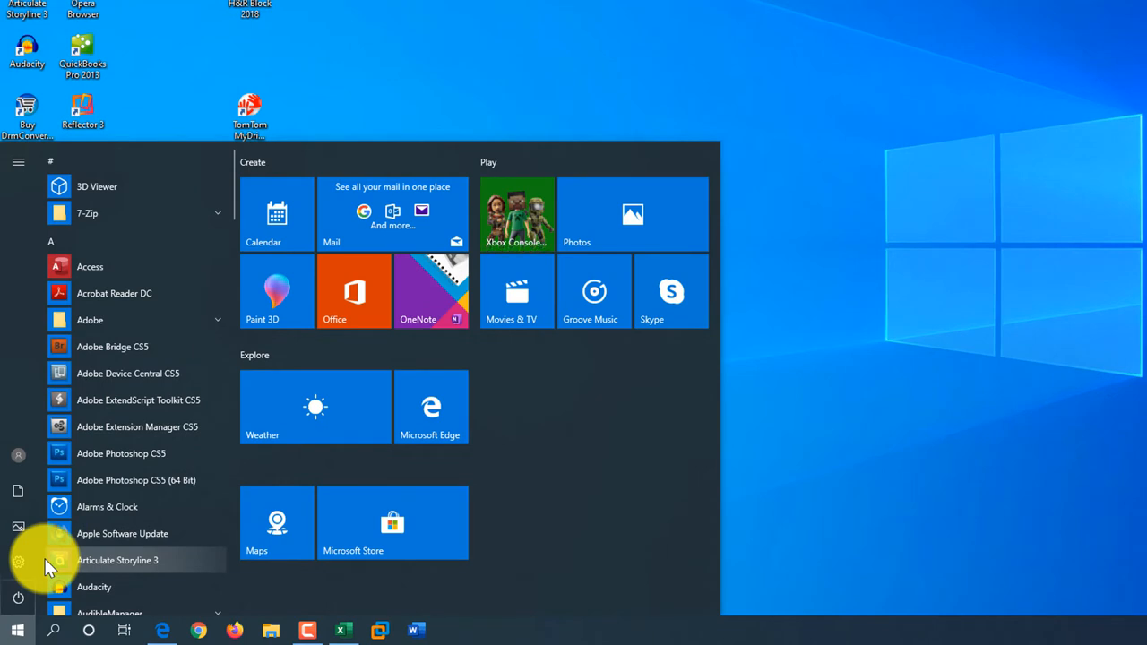
type("notepad")
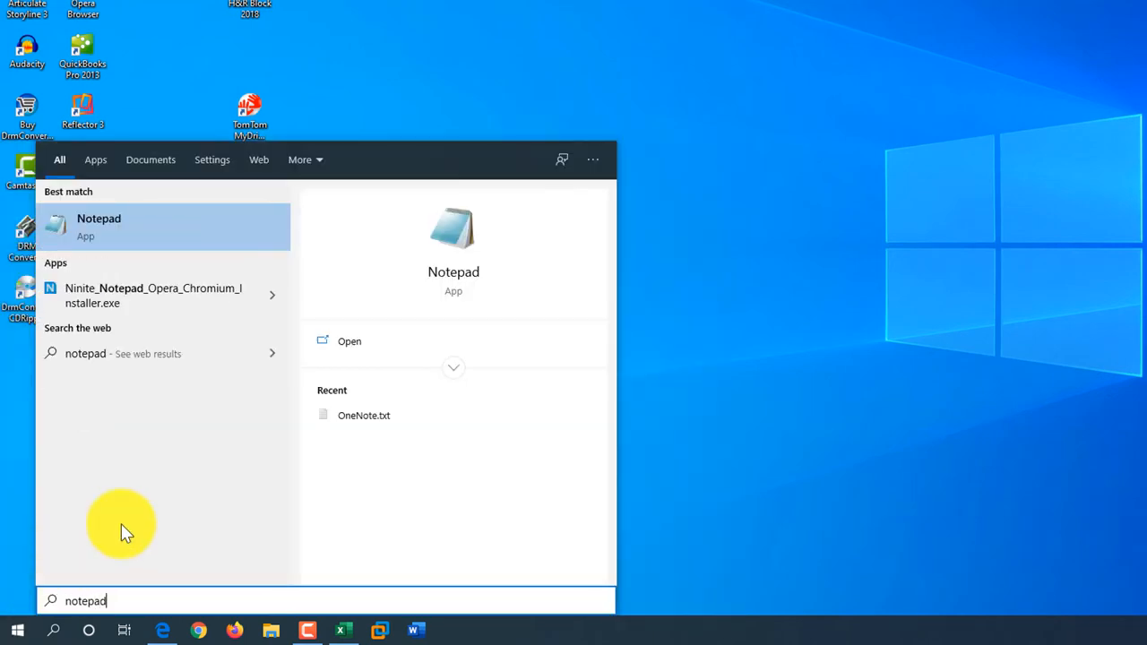
right_click(99, 224)
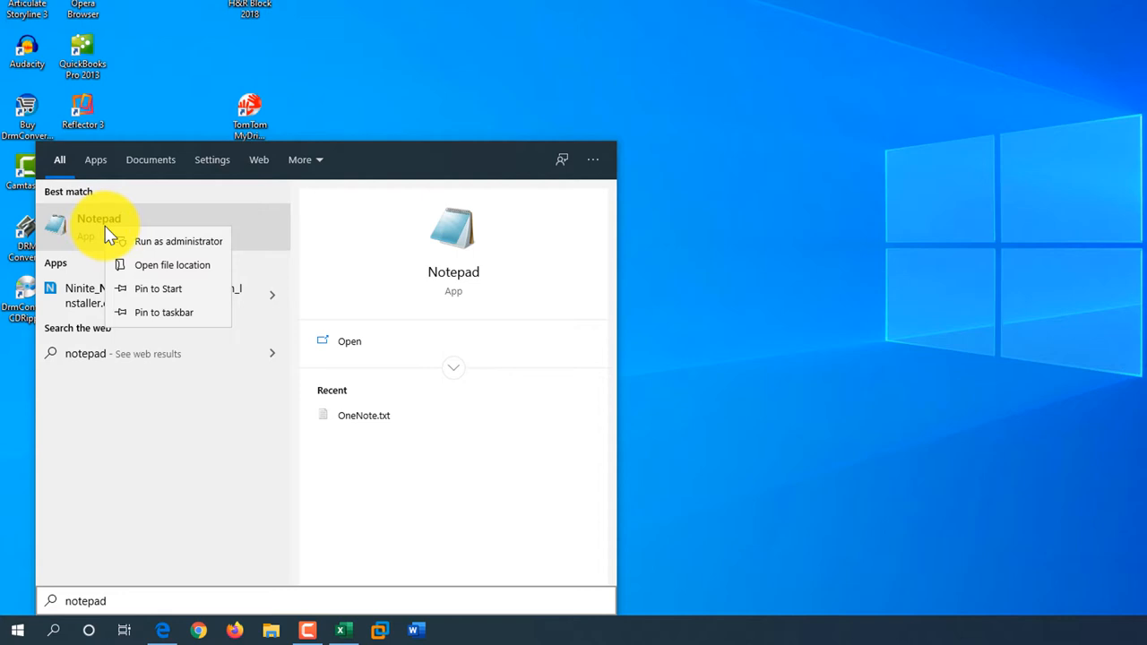
mouse_move(165, 312)
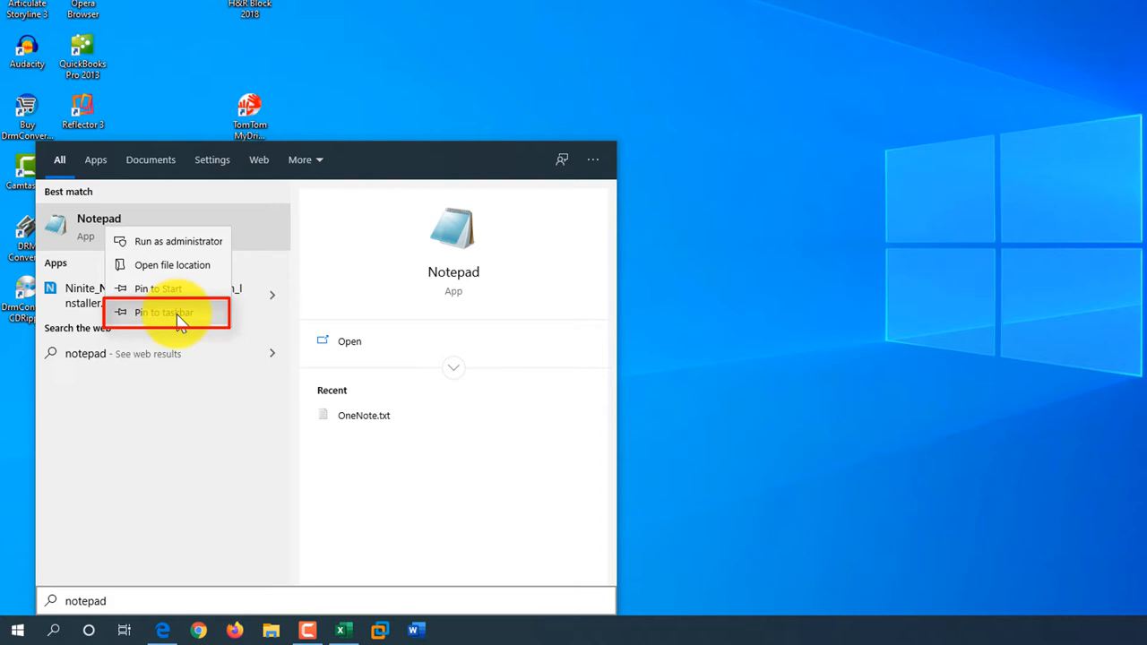
left_click(165, 312)
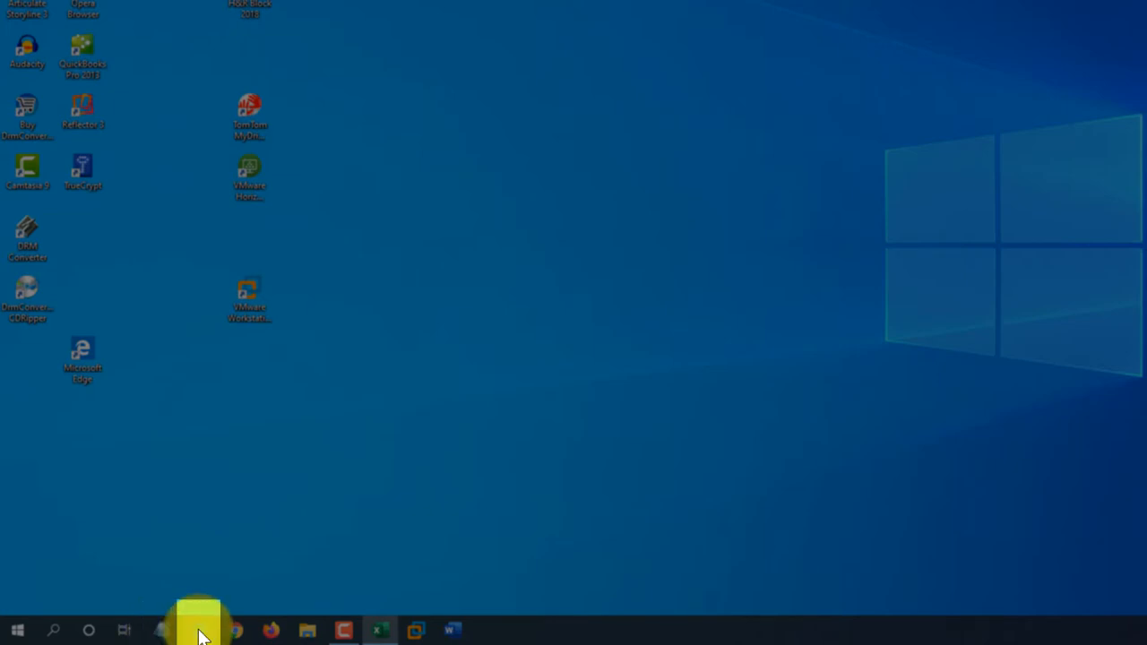
mouse_move(233, 630)
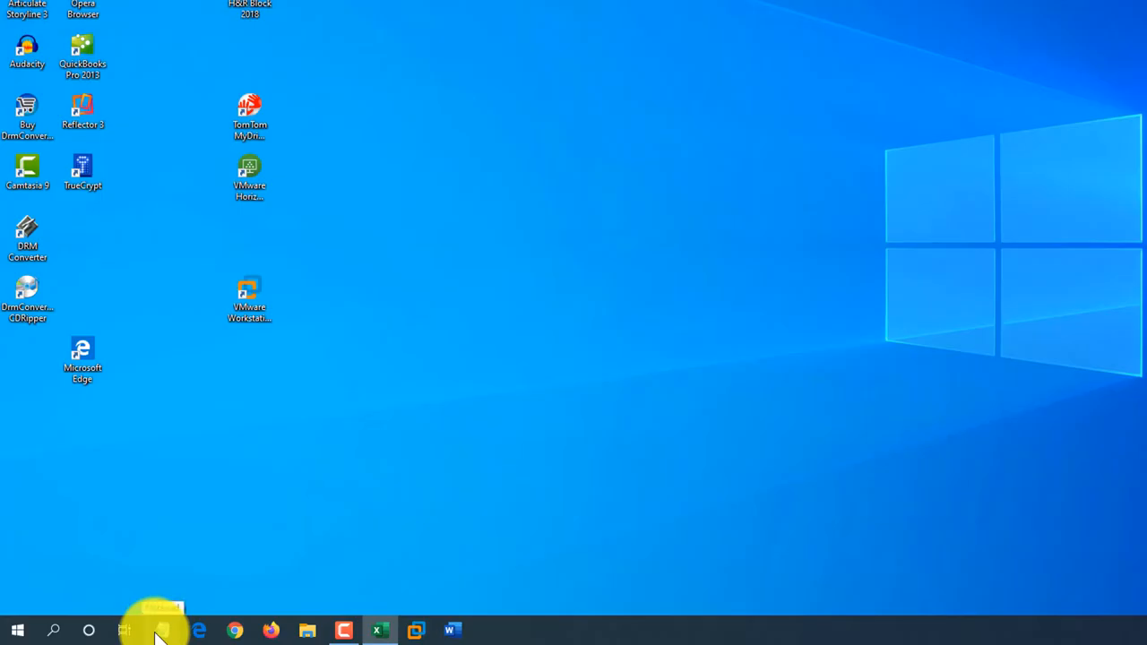
- Launch pinned taskbar apps with Win+number shortcuts, then search 'note' for Notepad
key("Win+1")
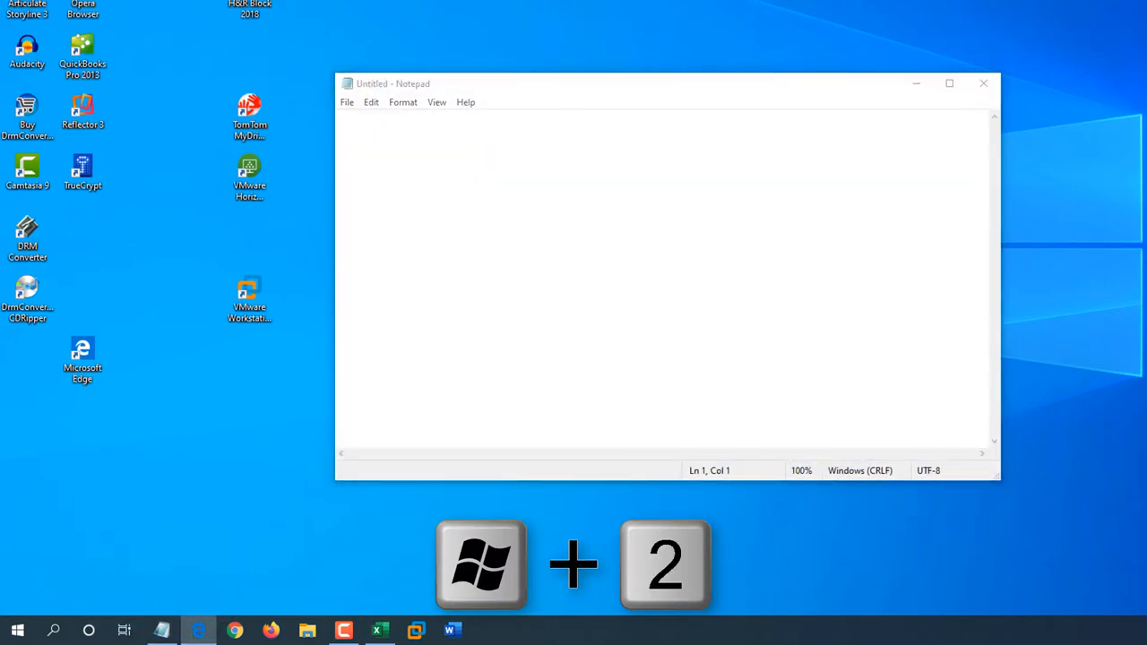
key("Win+2")
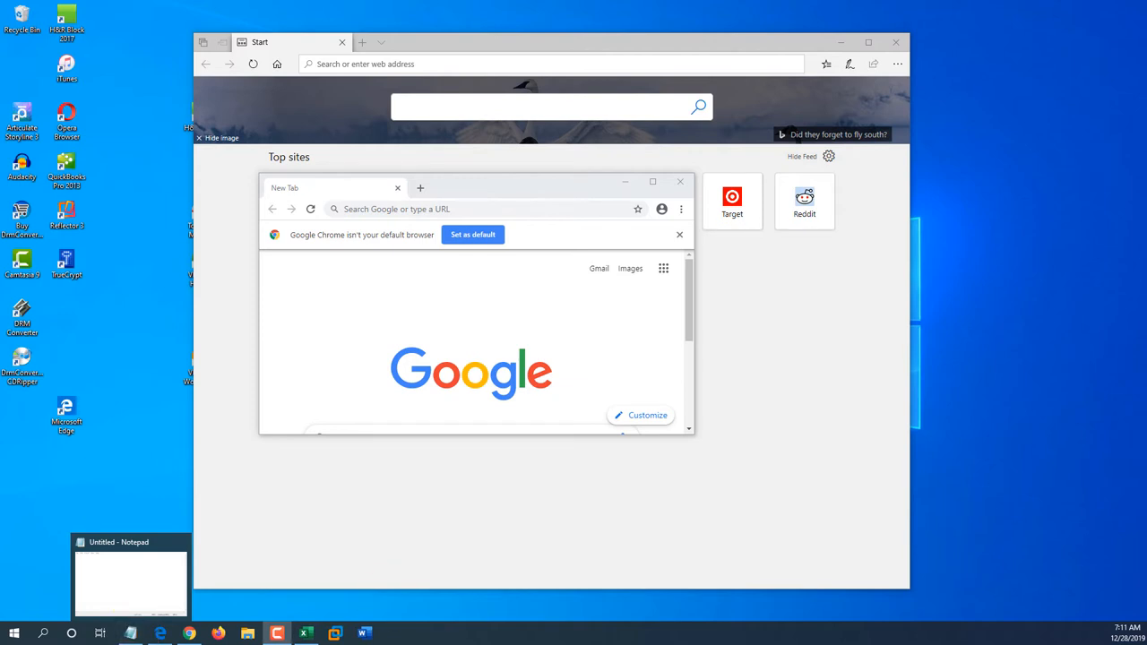
type("note")
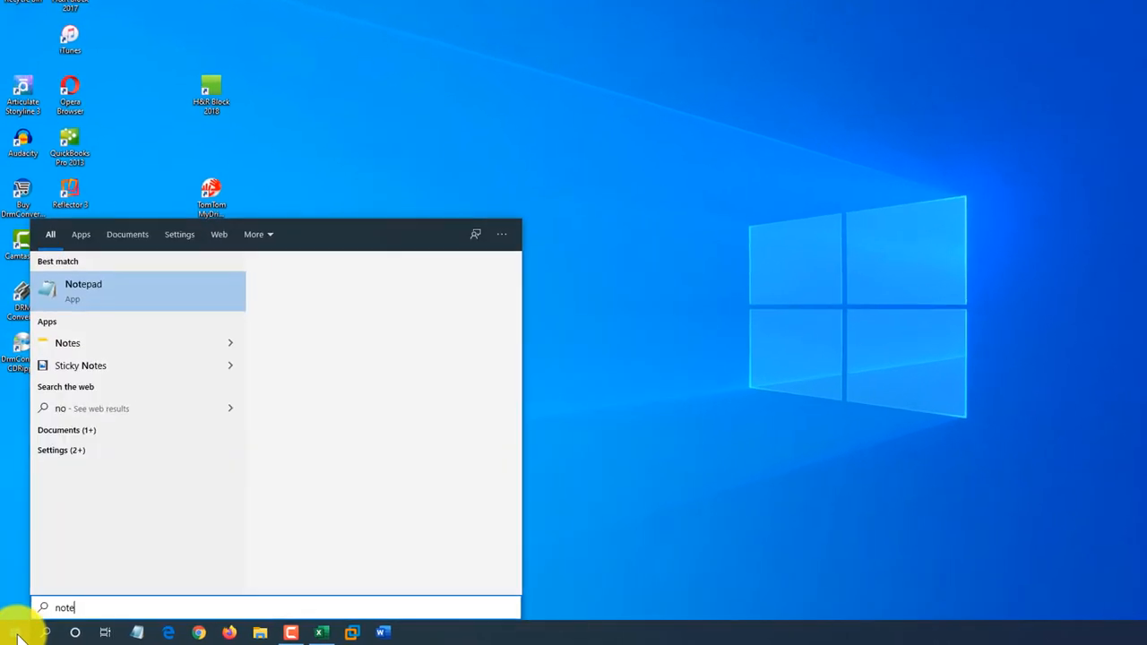
- Finish the 'notepad' search, pin the Notepad result to Start, and close the search
type("pad")
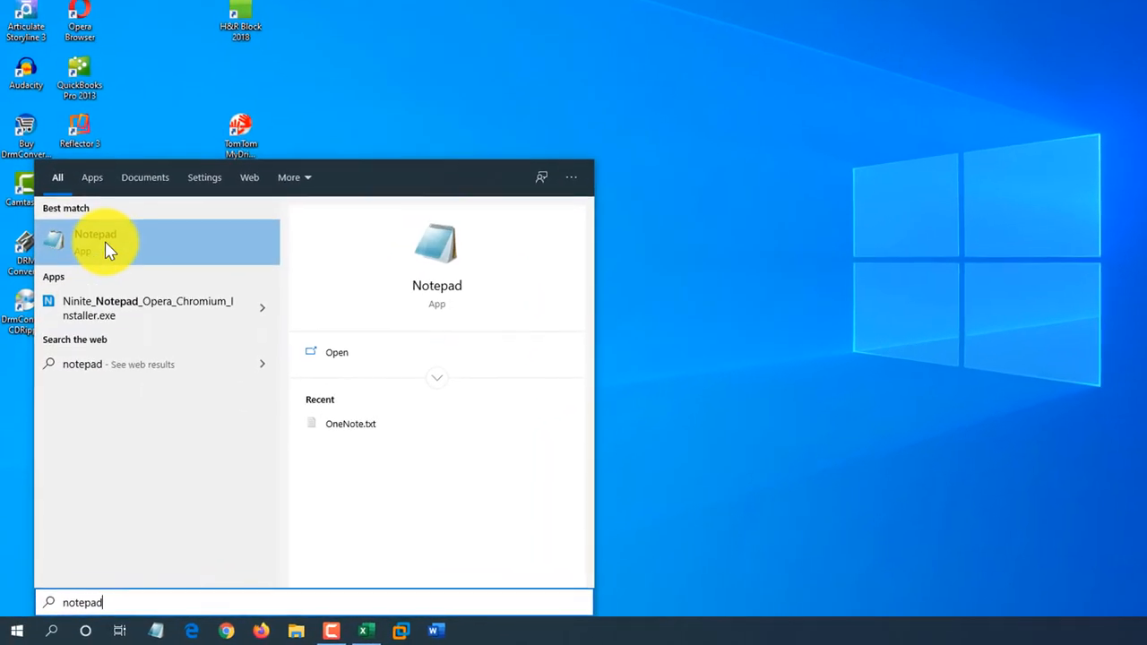
right_click(107, 242)
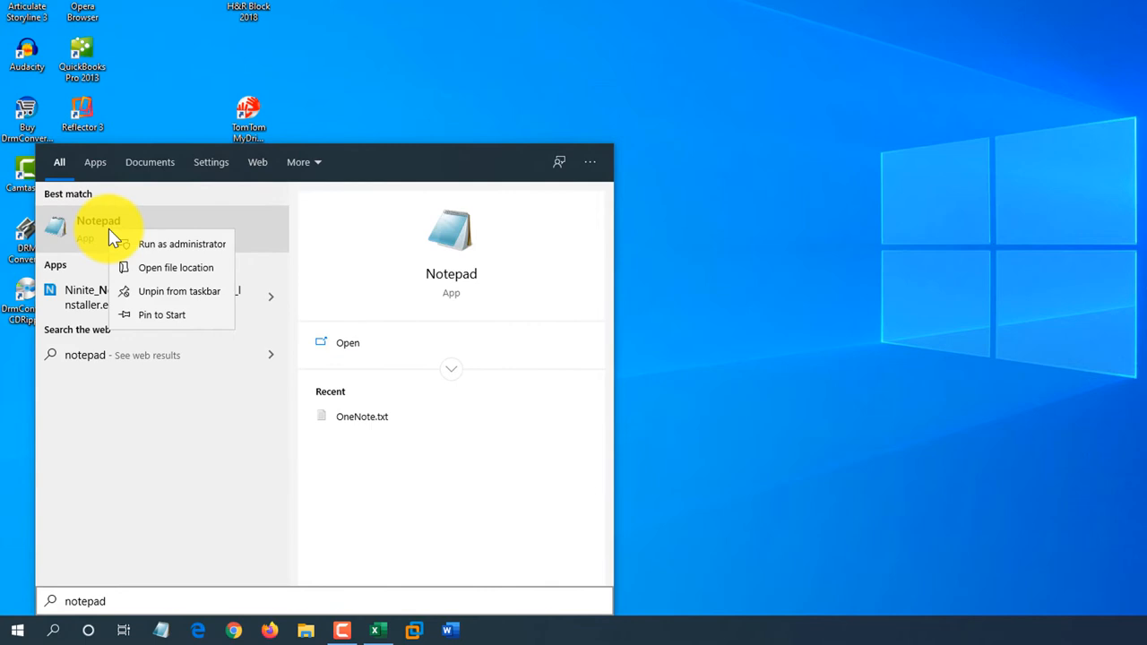
mouse_move(162, 315)
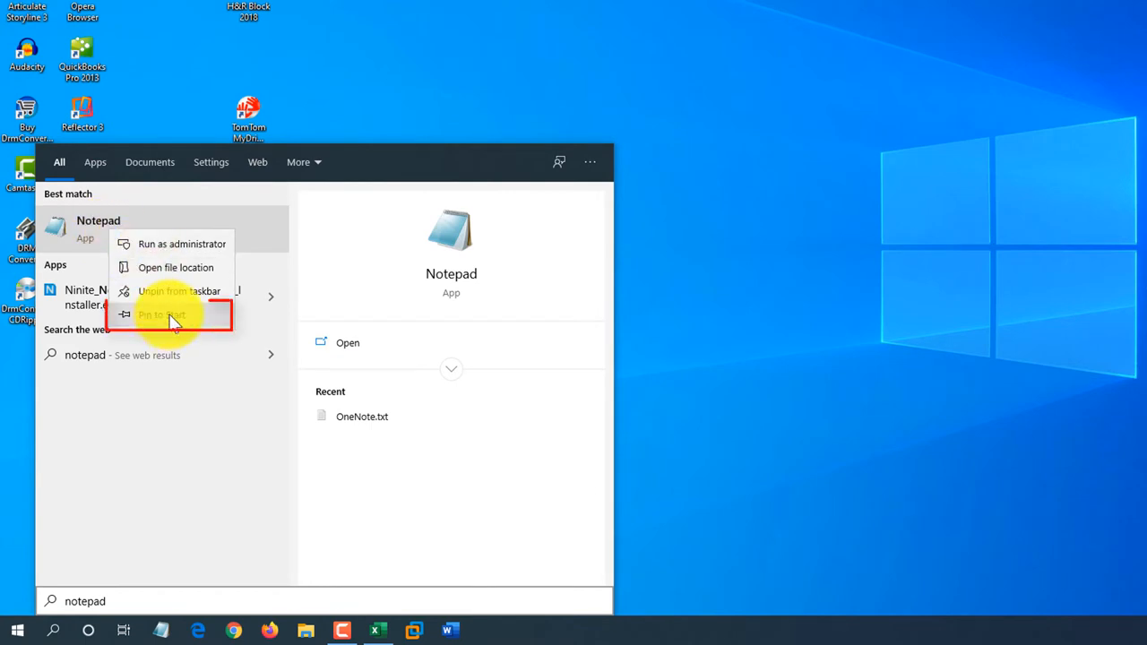
left_click(161, 316)
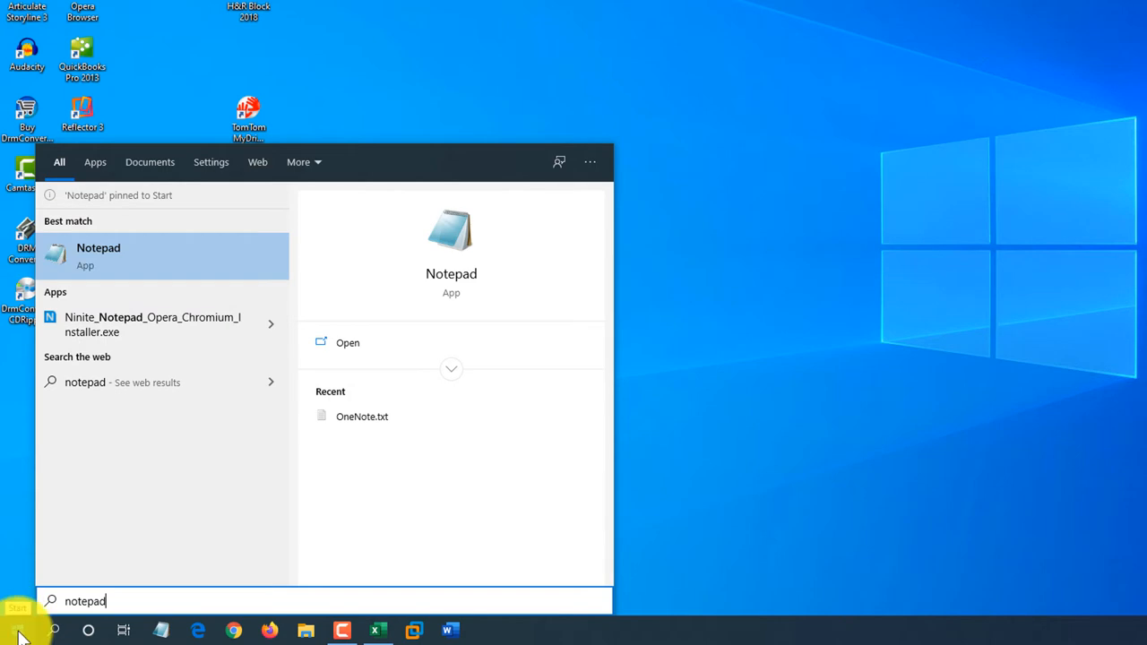
left_click(16, 631)
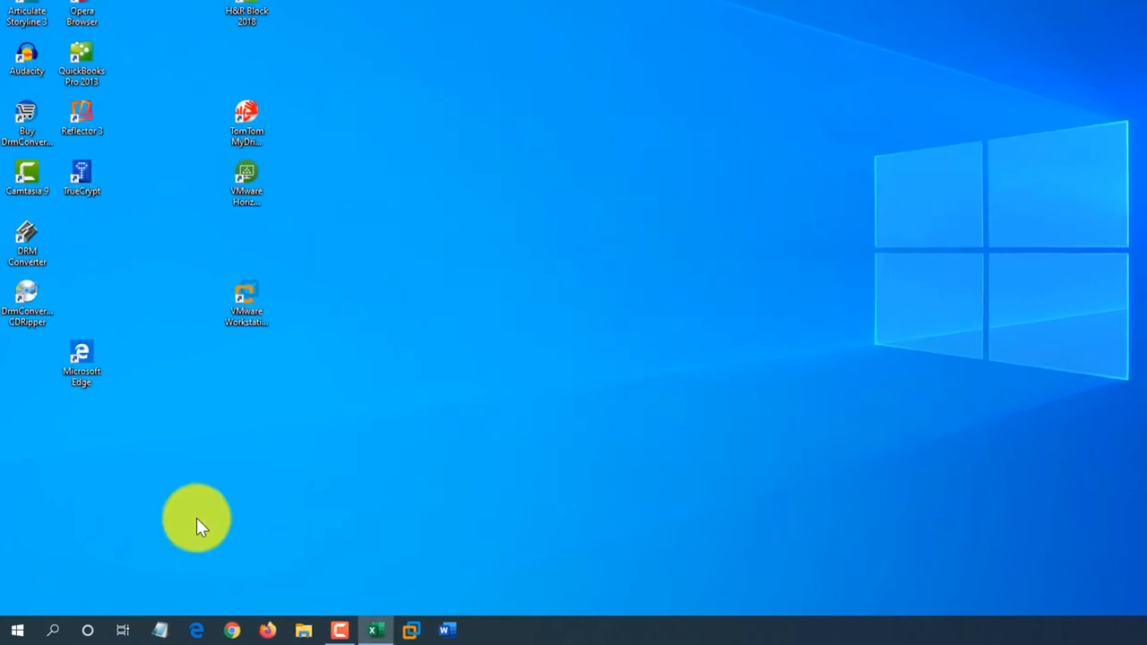
- Unpin the new Notepad tile from the Start menu's tile area
left_click(16, 631)
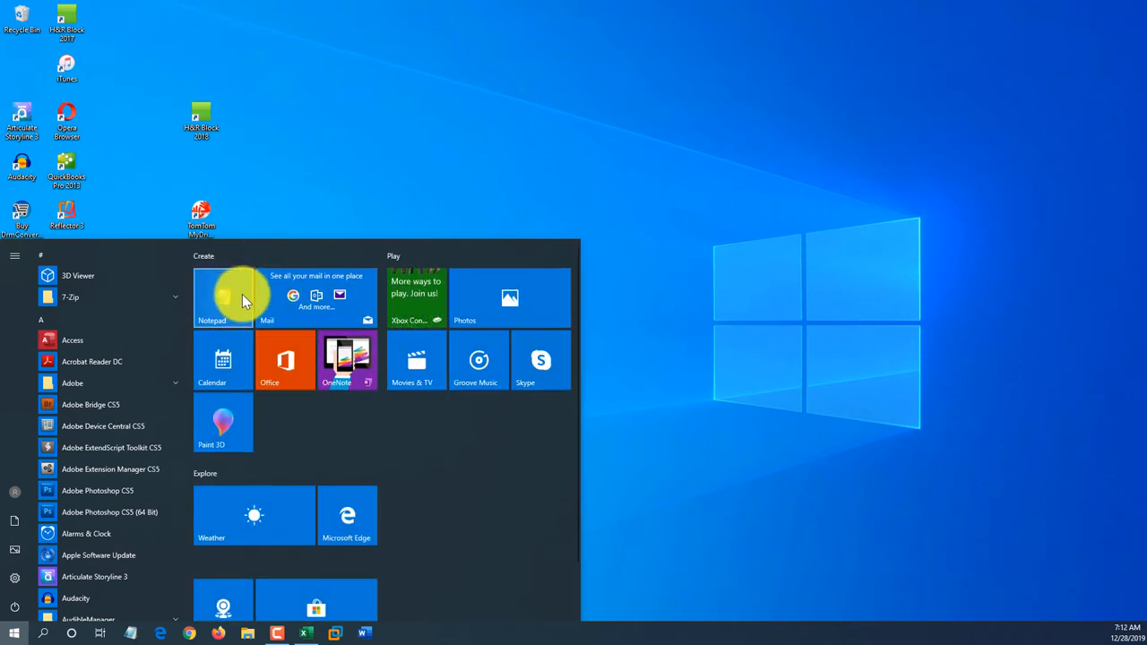
mouse_move(1133, 457)
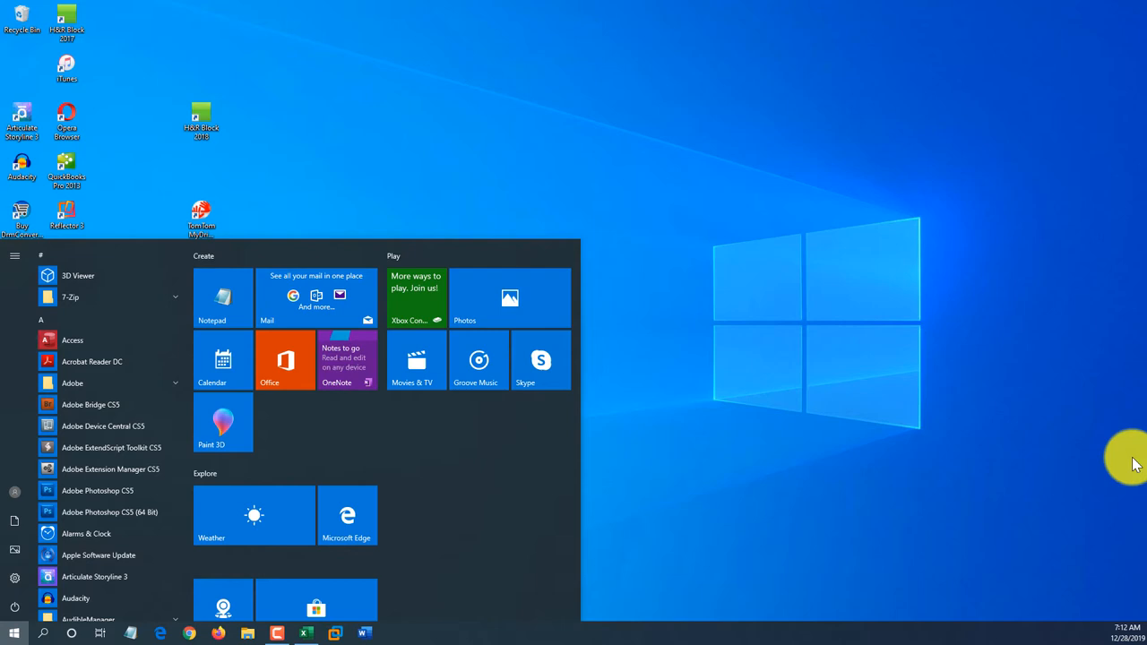
right_click(222, 296)
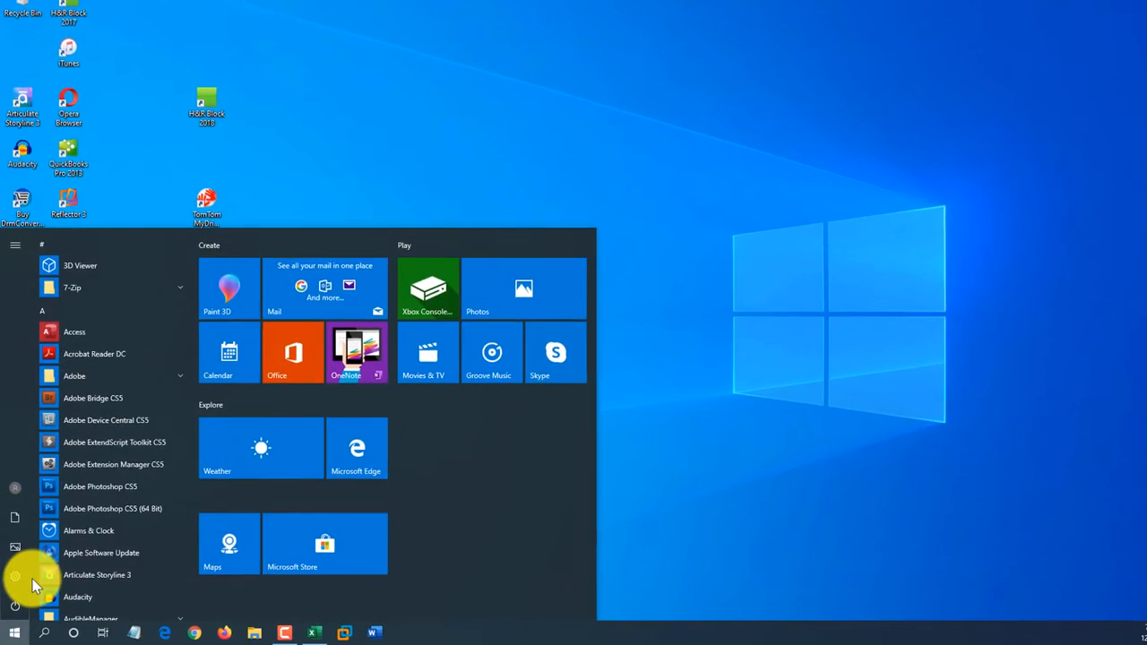
- Search 'no' and bring up the context menu of the Notepad best match
type("no")
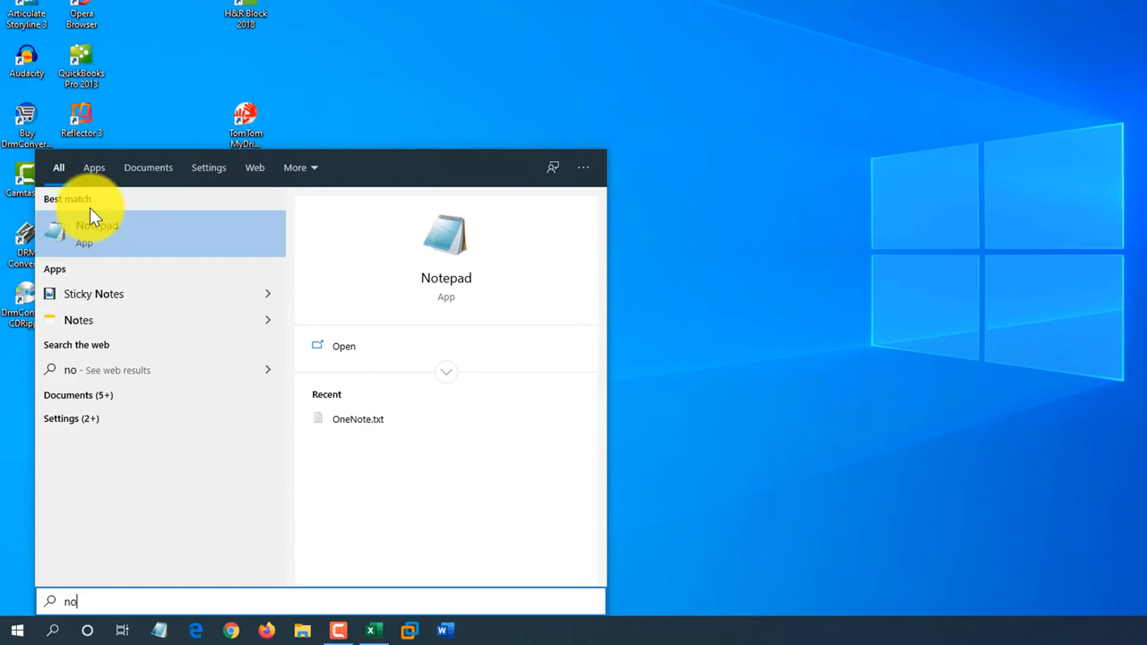
right_click(97, 232)
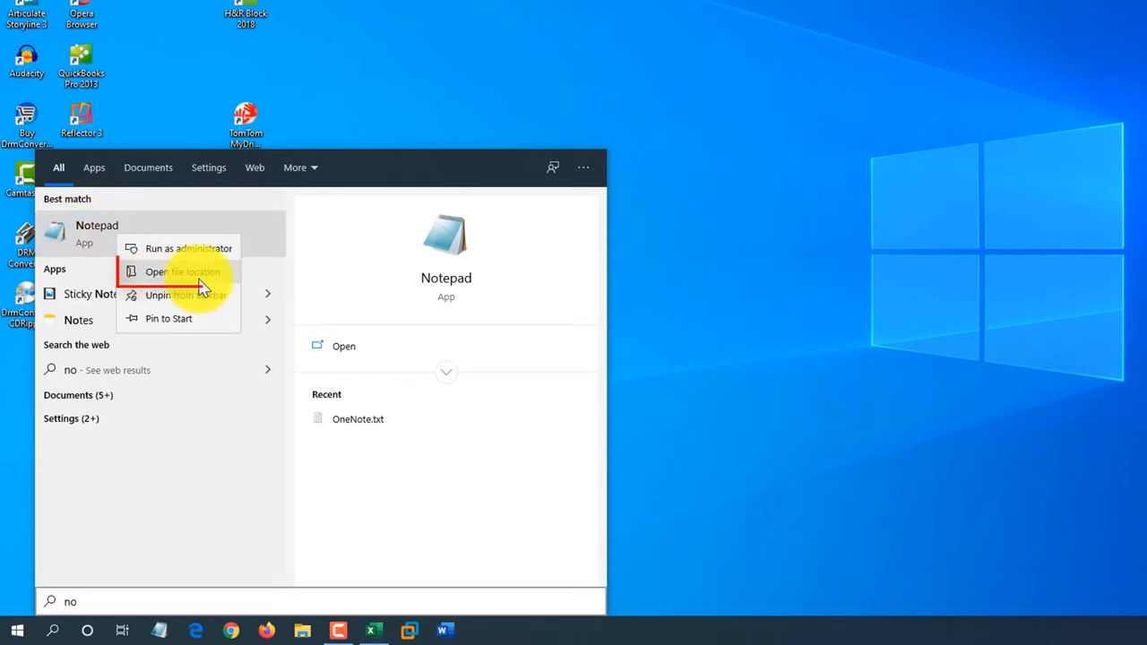
- Open the Notepad shortcut's file location and its Properties dialog
left_click(183, 272)
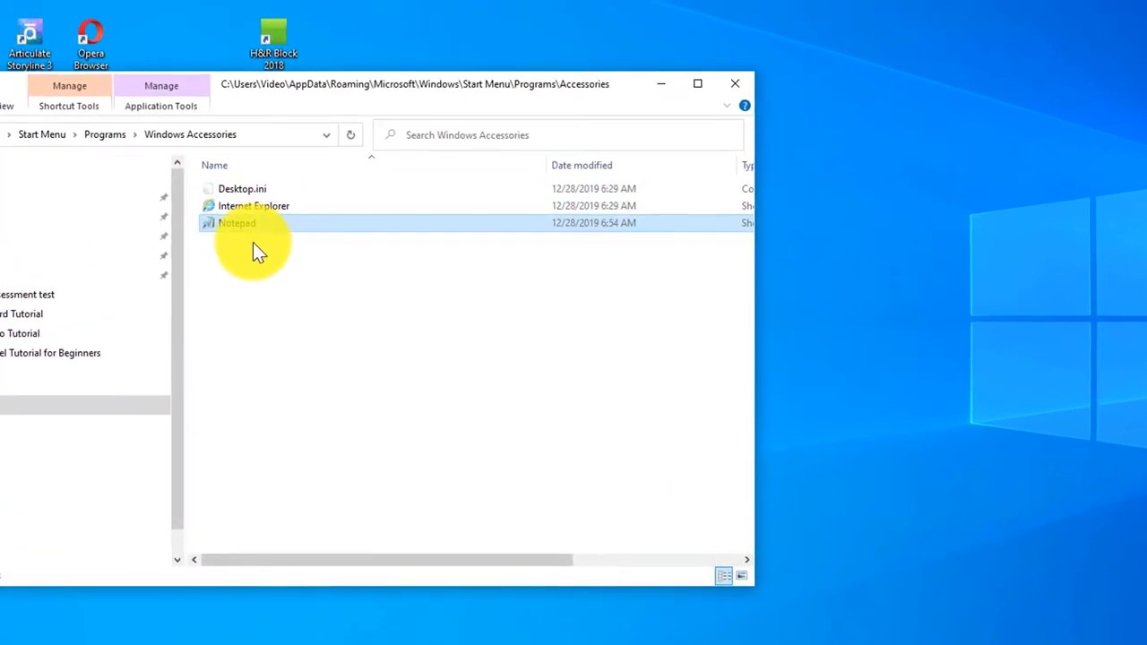
mouse_move(251, 226)
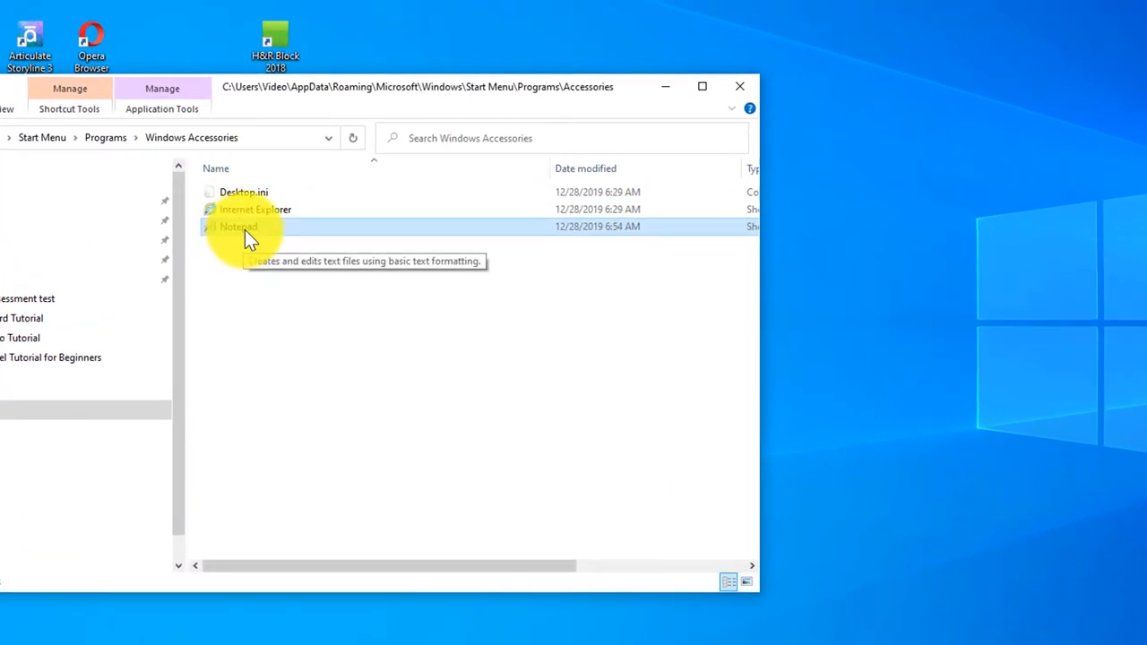
mouse_move(219, 236)
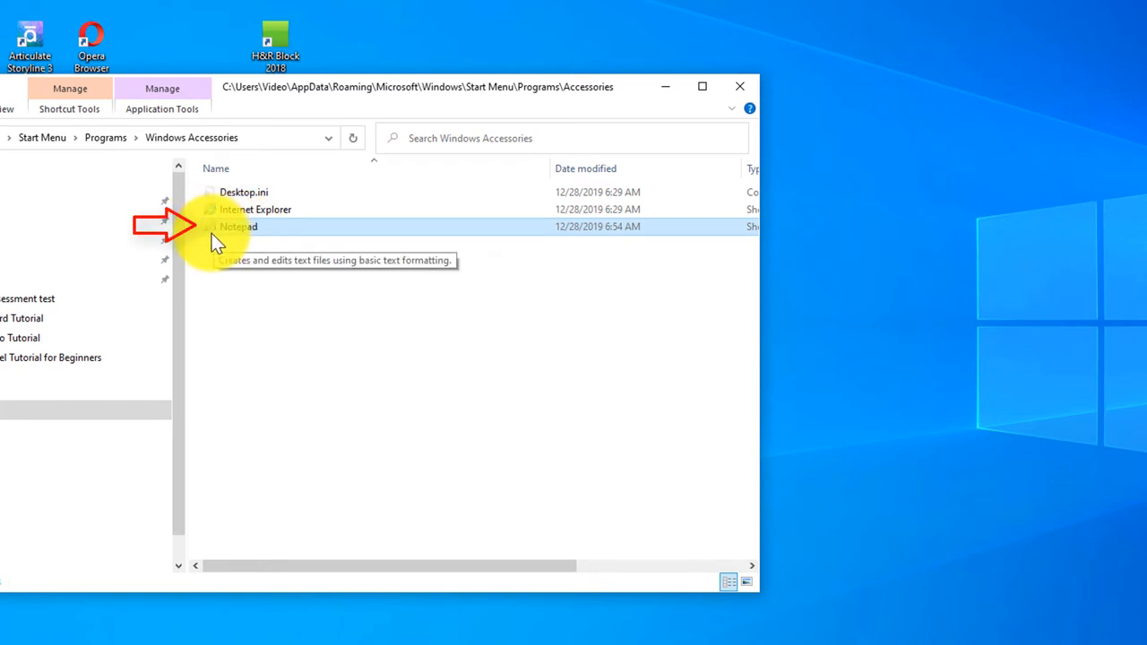
right_click(236, 226)
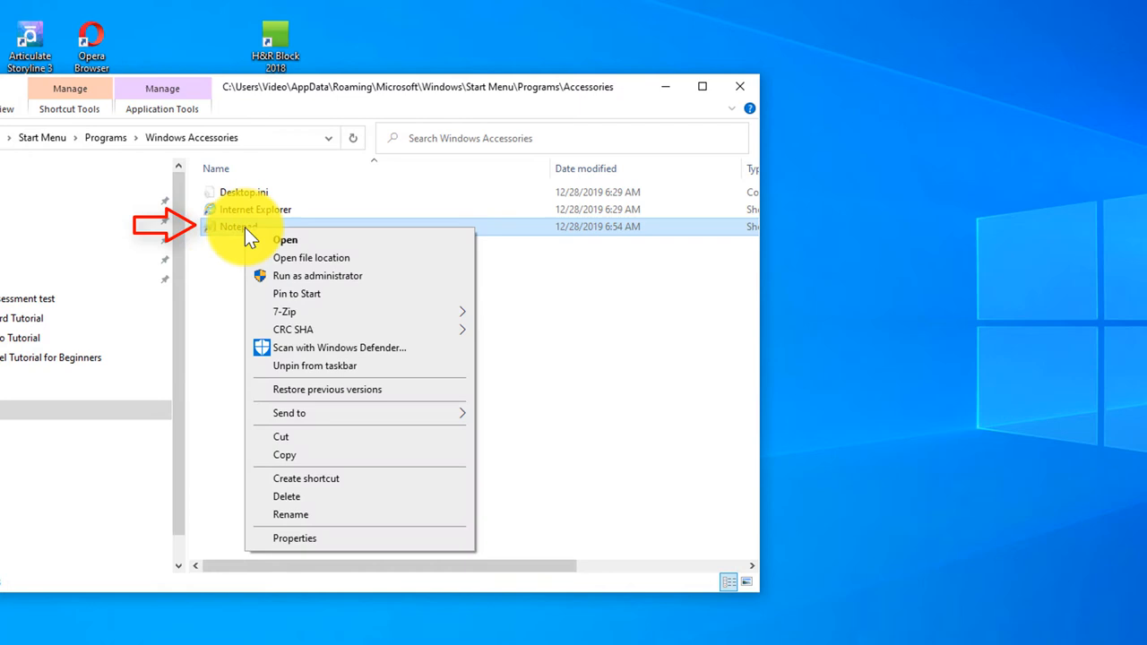
mouse_move(331, 537)
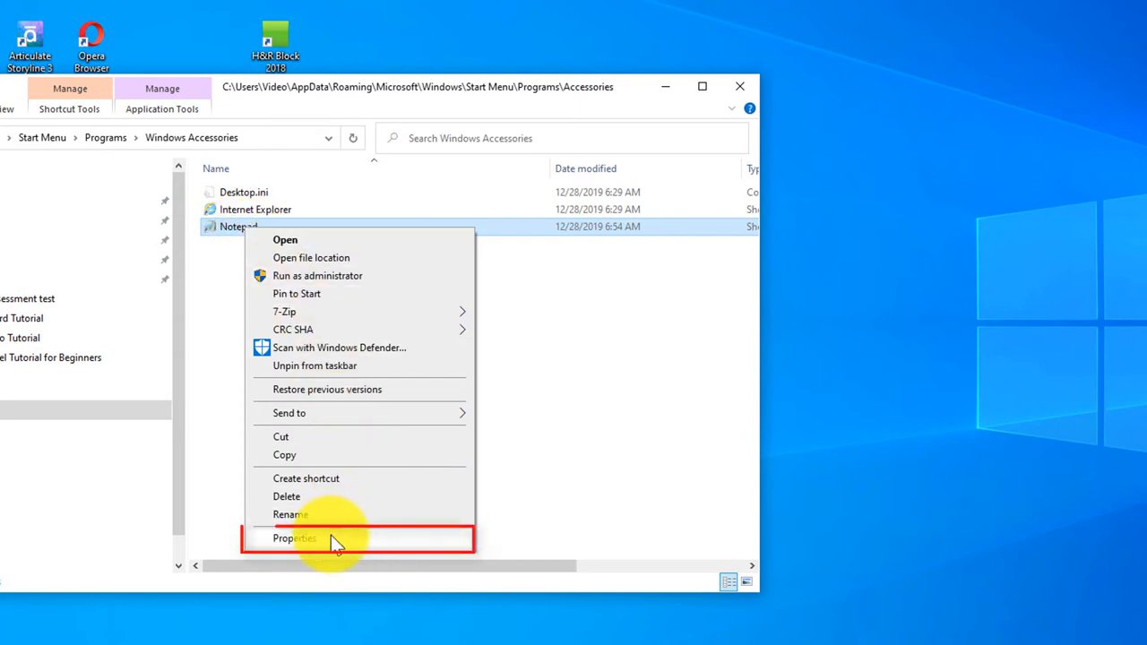
left_click(294, 537)
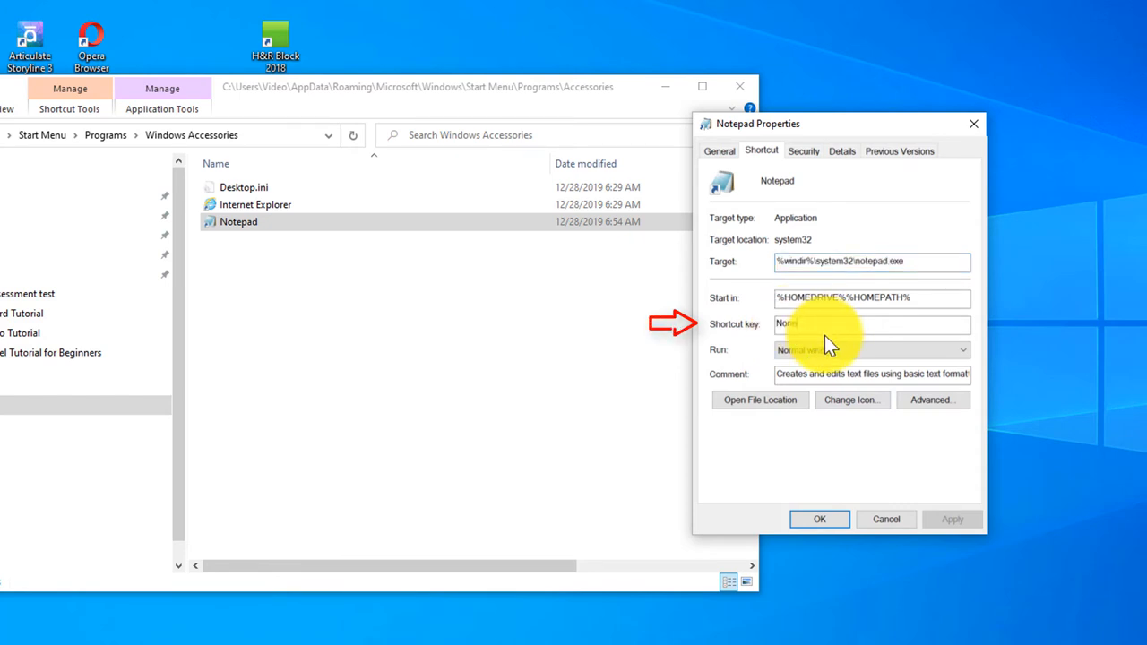
mouse_move(815, 319)
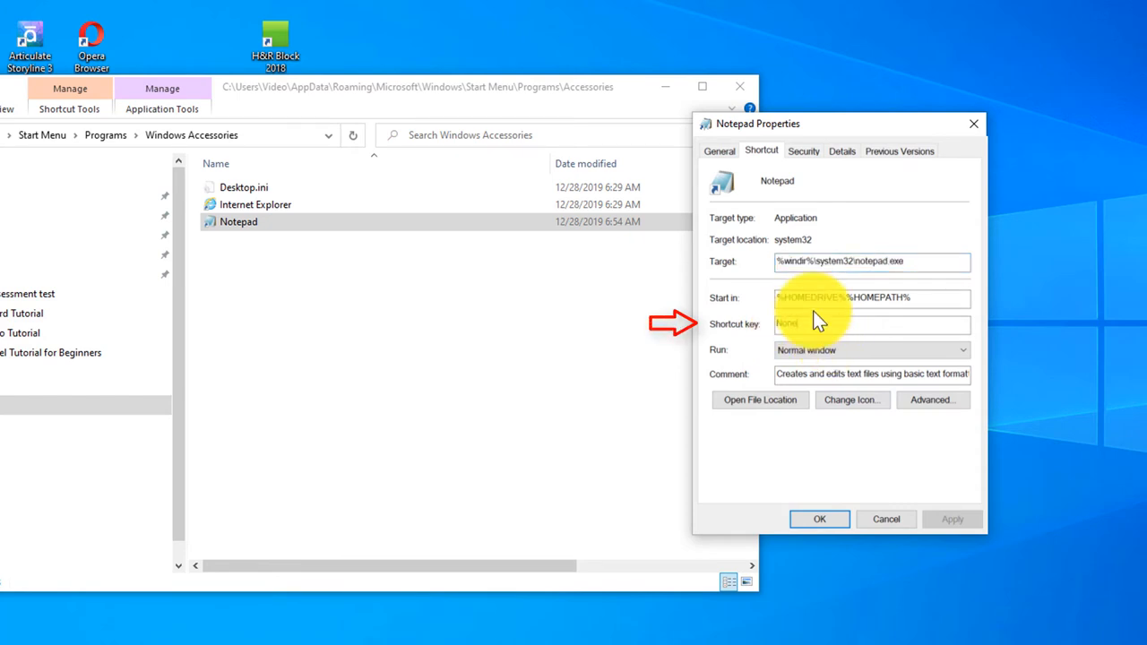
- Assign Shift+Alt+N as the Notepad shortcut key and save it with OK
left_click(871, 322)
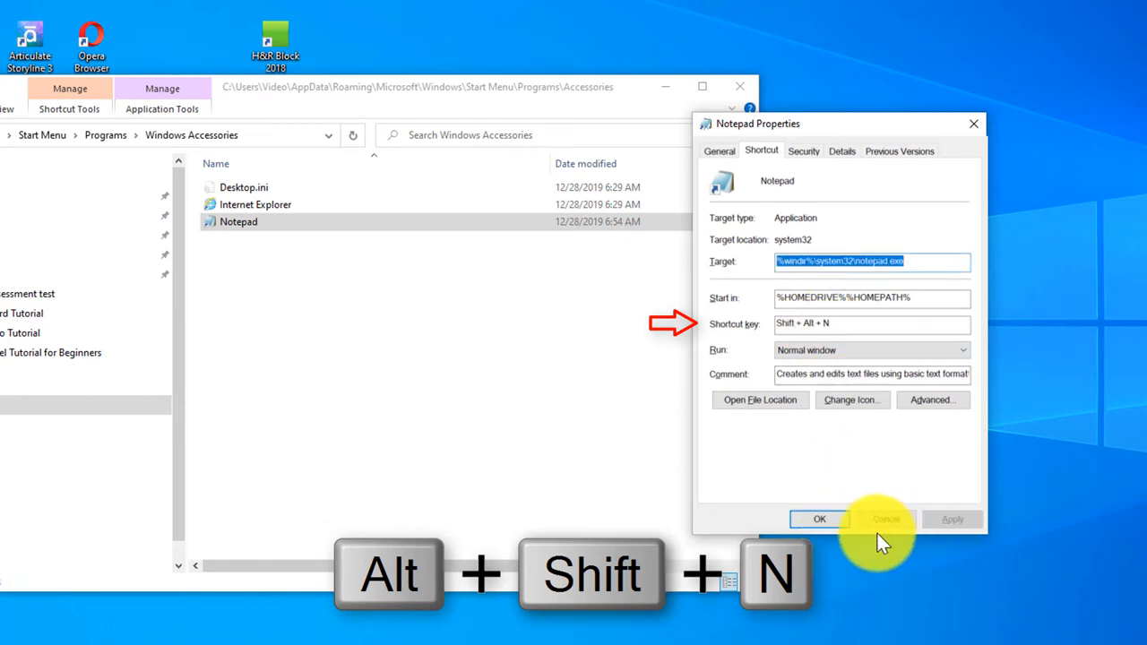
left_click(817, 520)
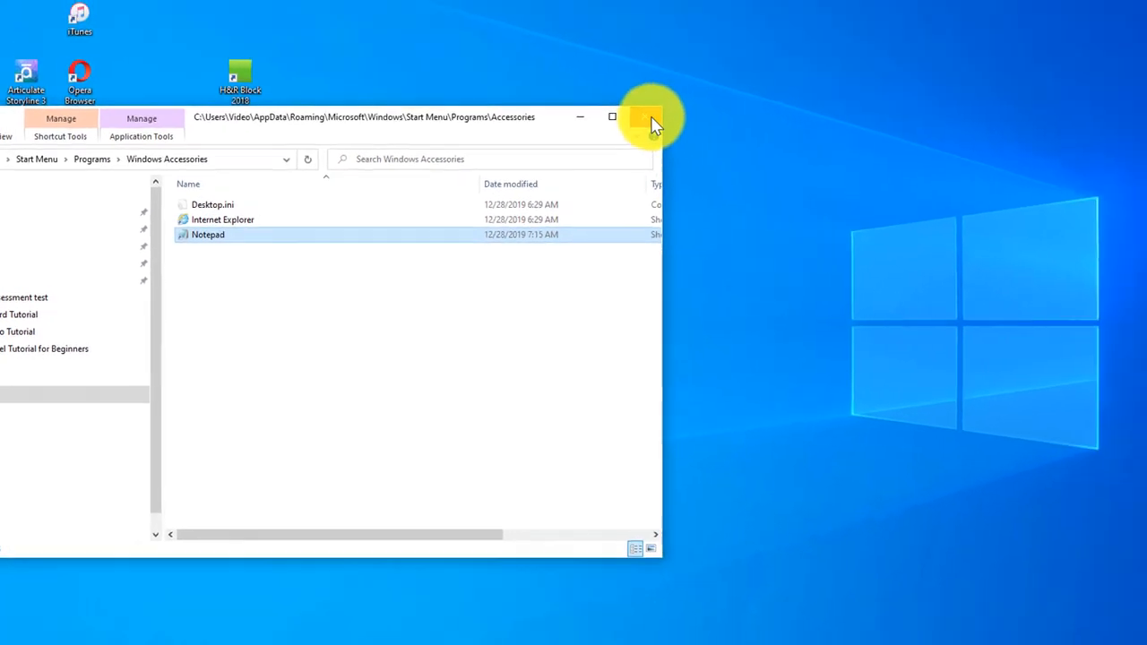
- Close the Windows Accessories folder and launch Notepad twice with Alt+Shift+N
left_click(645, 117)
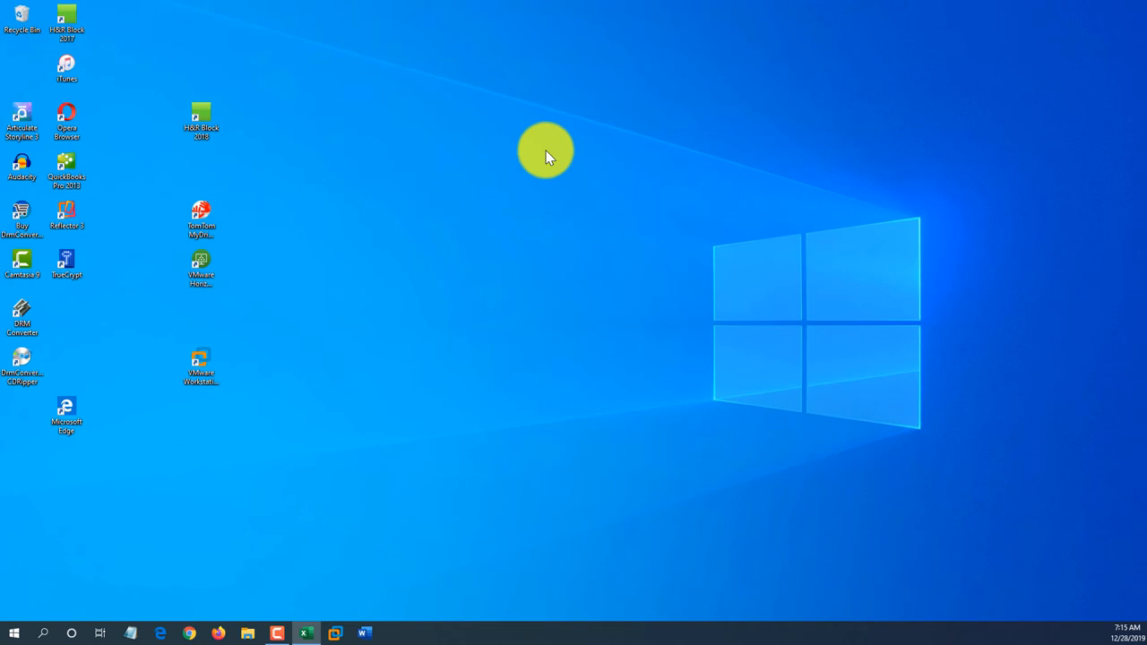
key("alt+shift+n")
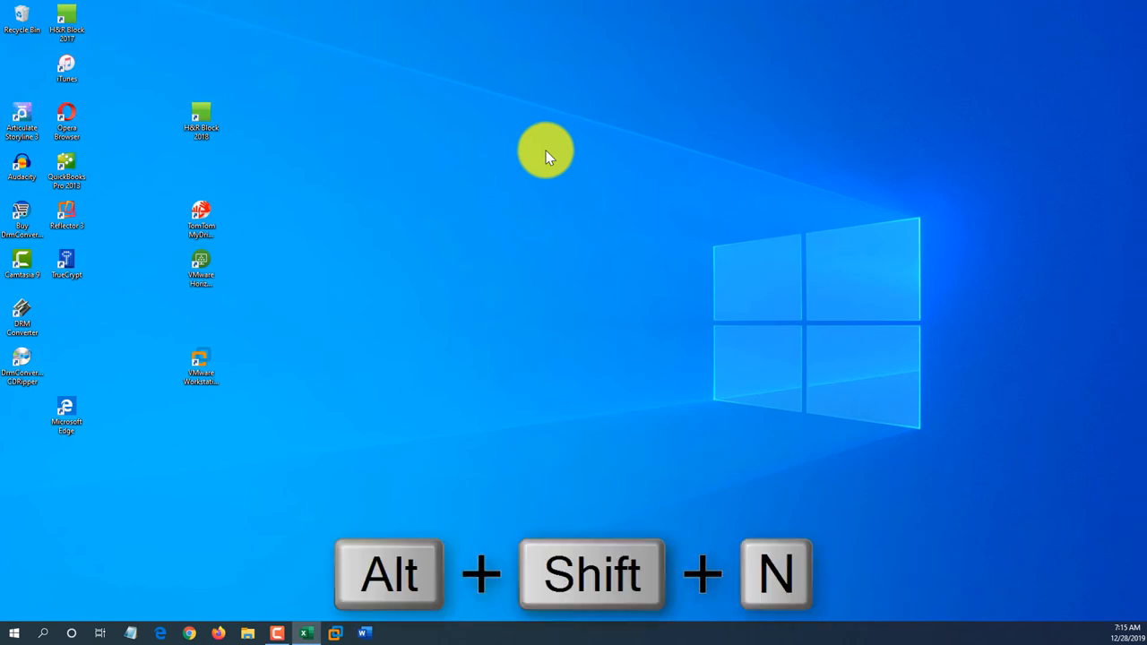
key("alt+shift+n")
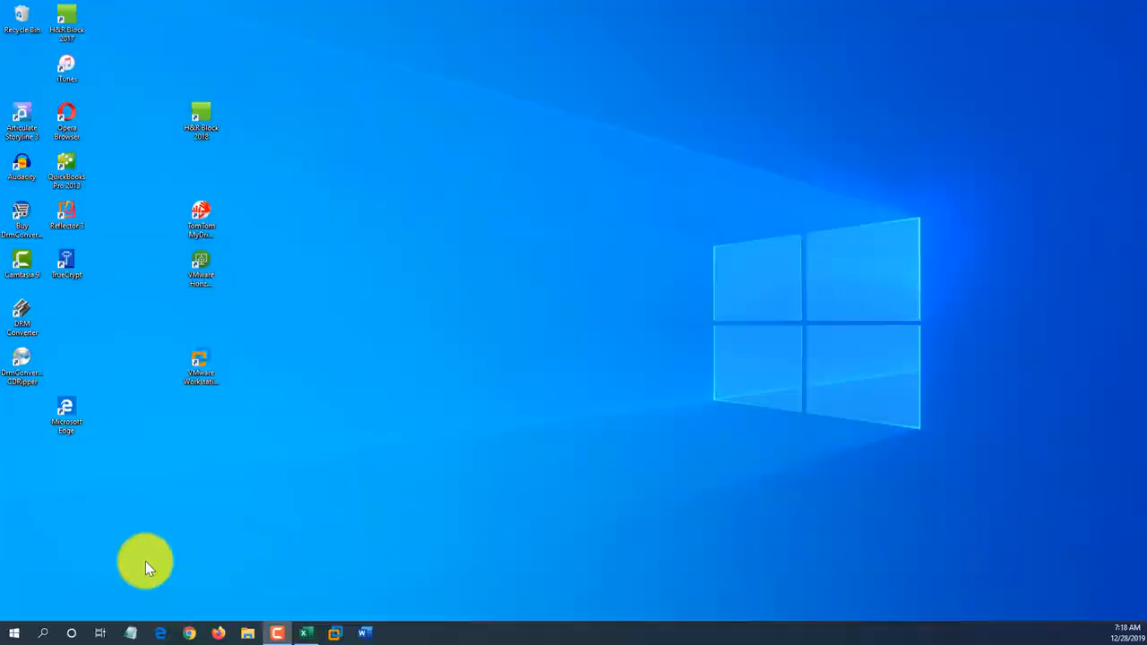
- Toggle the Start menu's left folder pane open and closed, then open Documents
left_click(15, 635)
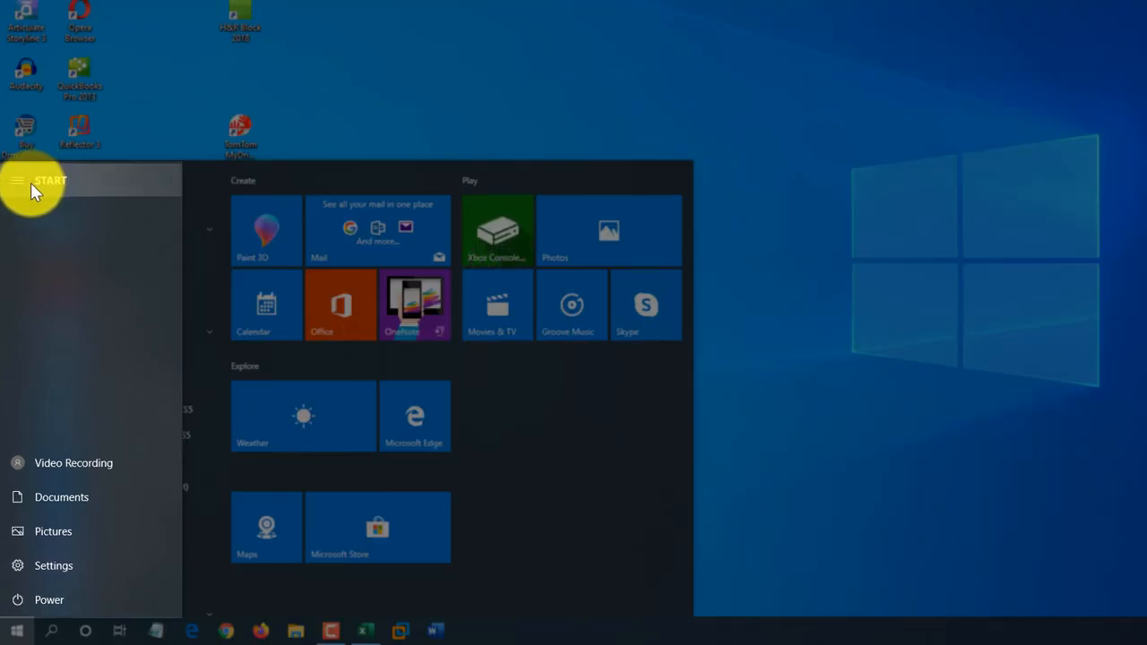
left_click(18, 180)
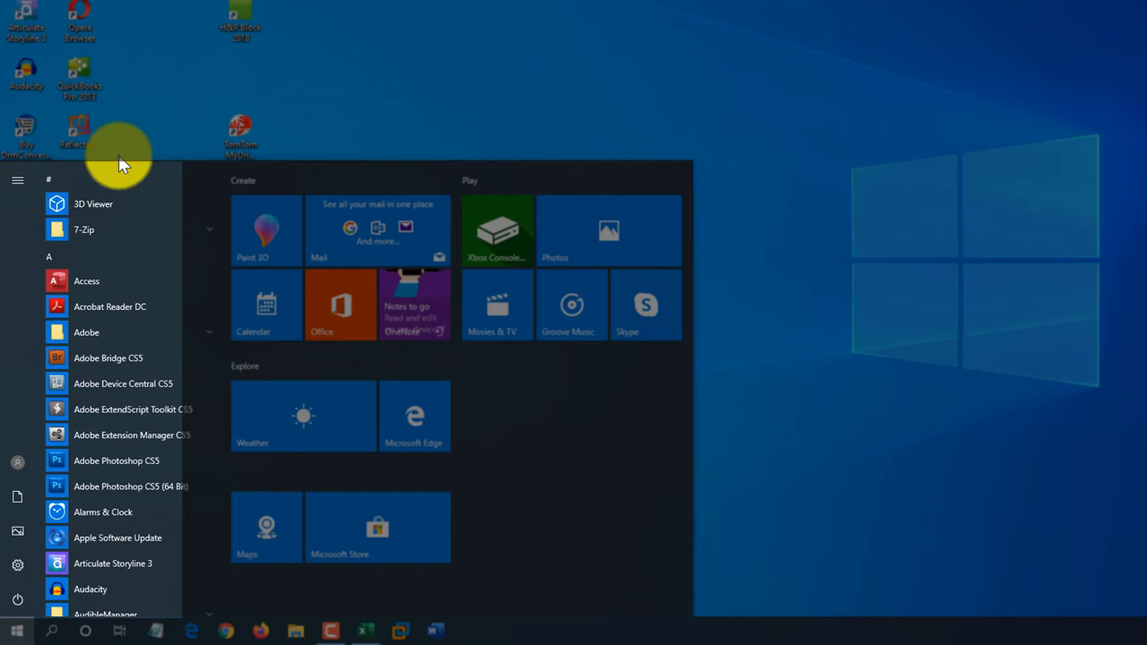
left_click(18, 179)
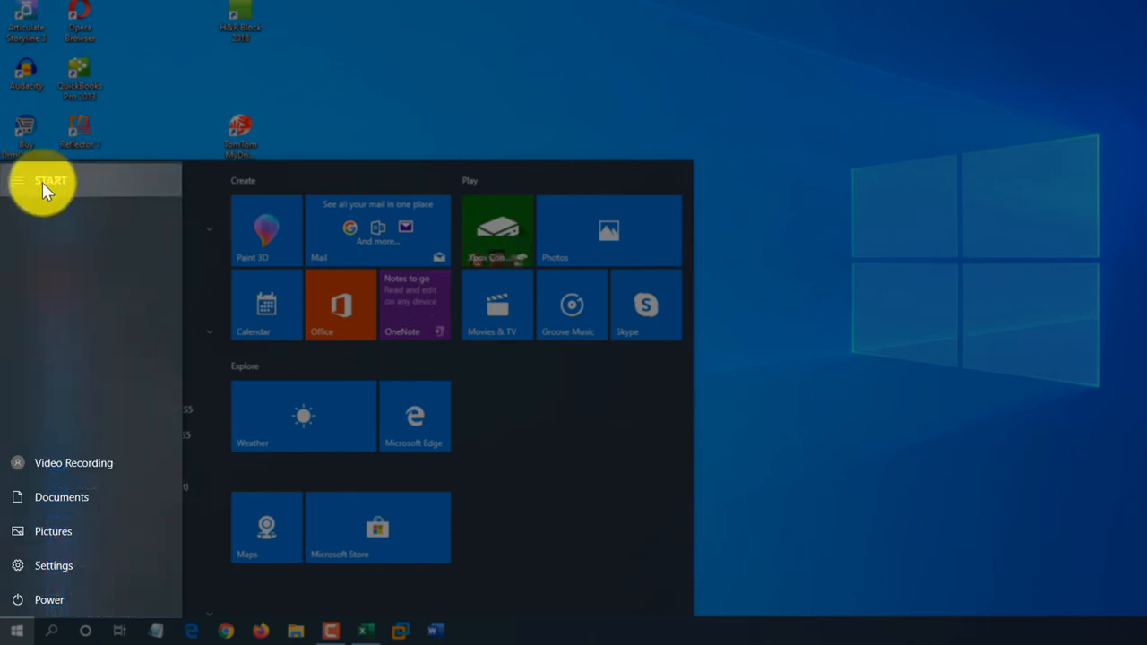
mouse_move(63, 463)
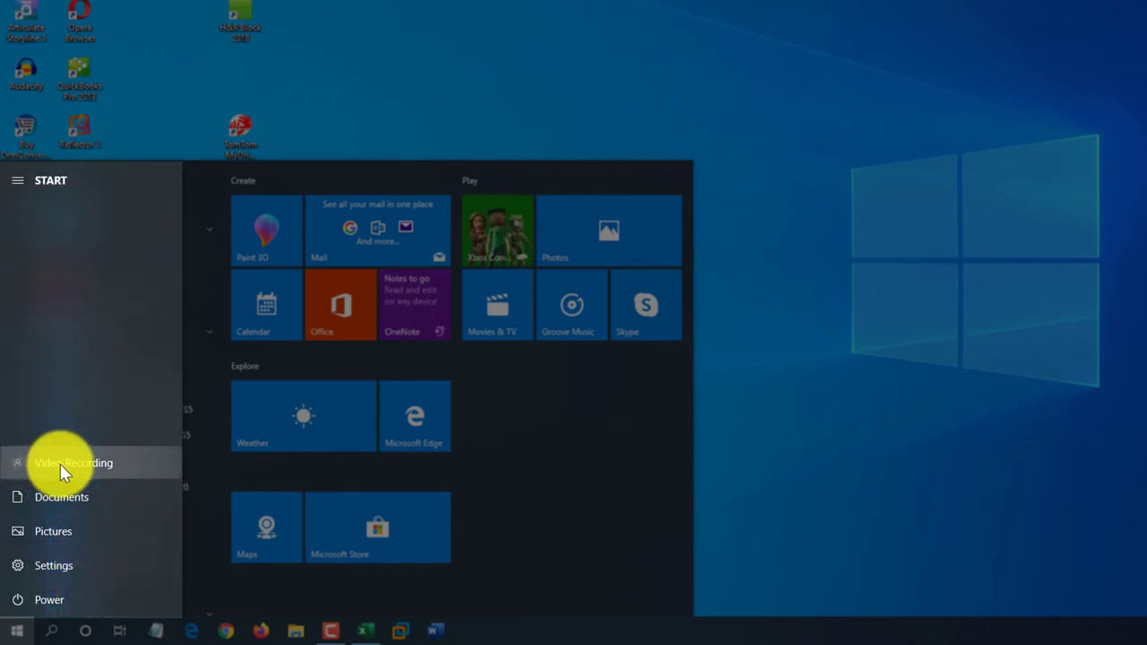
mouse_move(61, 511)
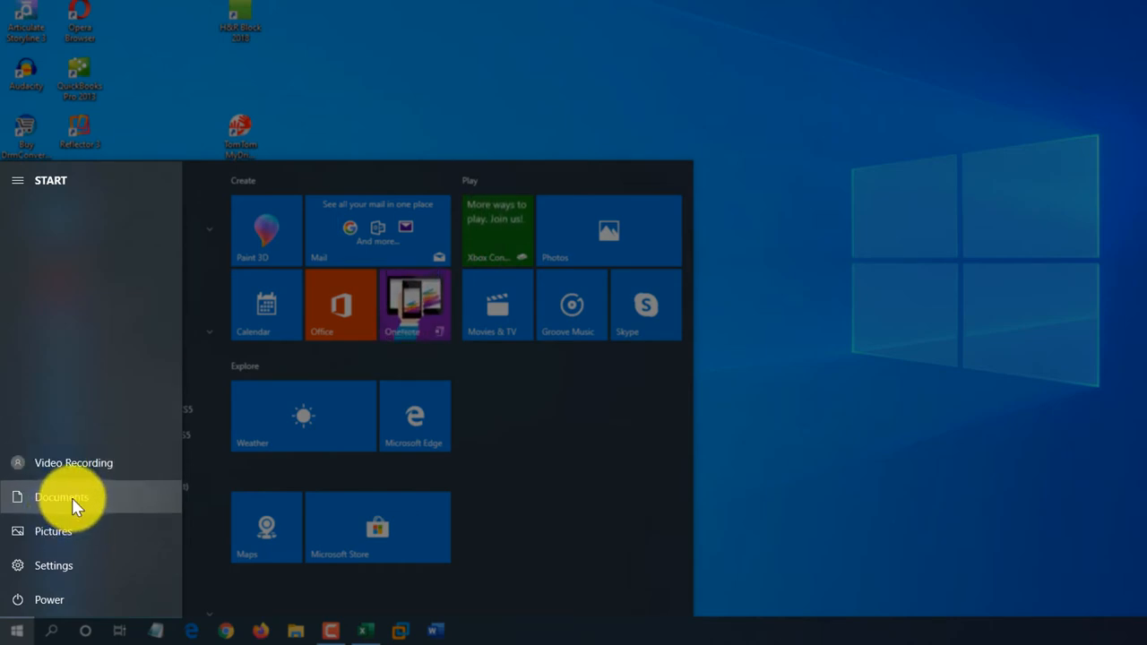
mouse_move(56, 531)
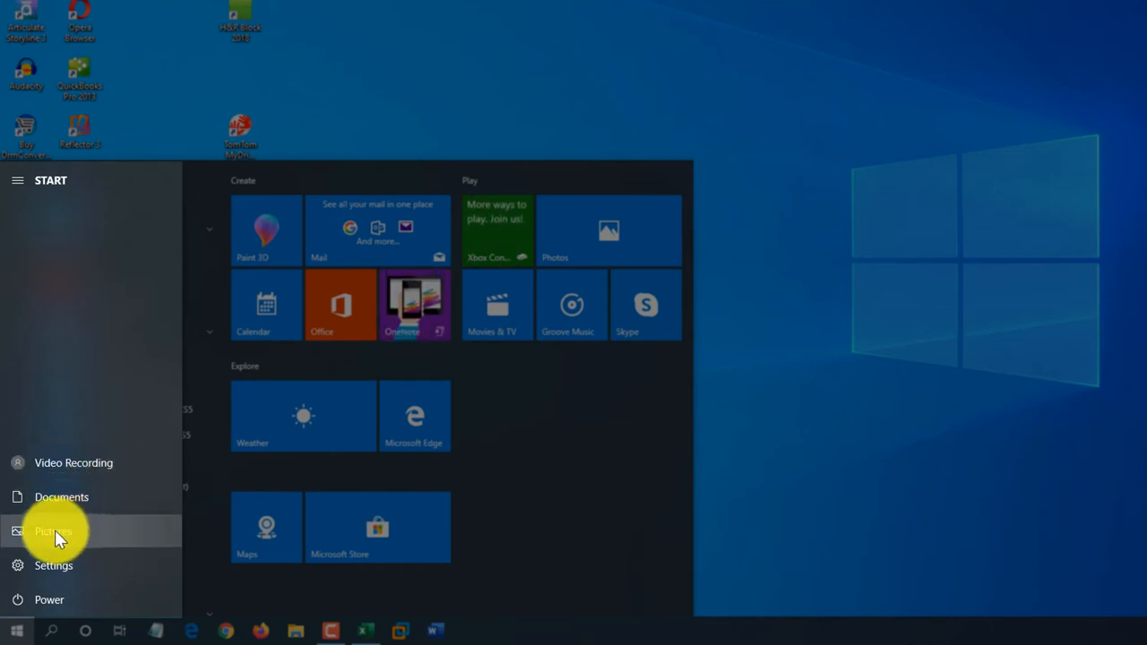
mouse_move(50, 599)
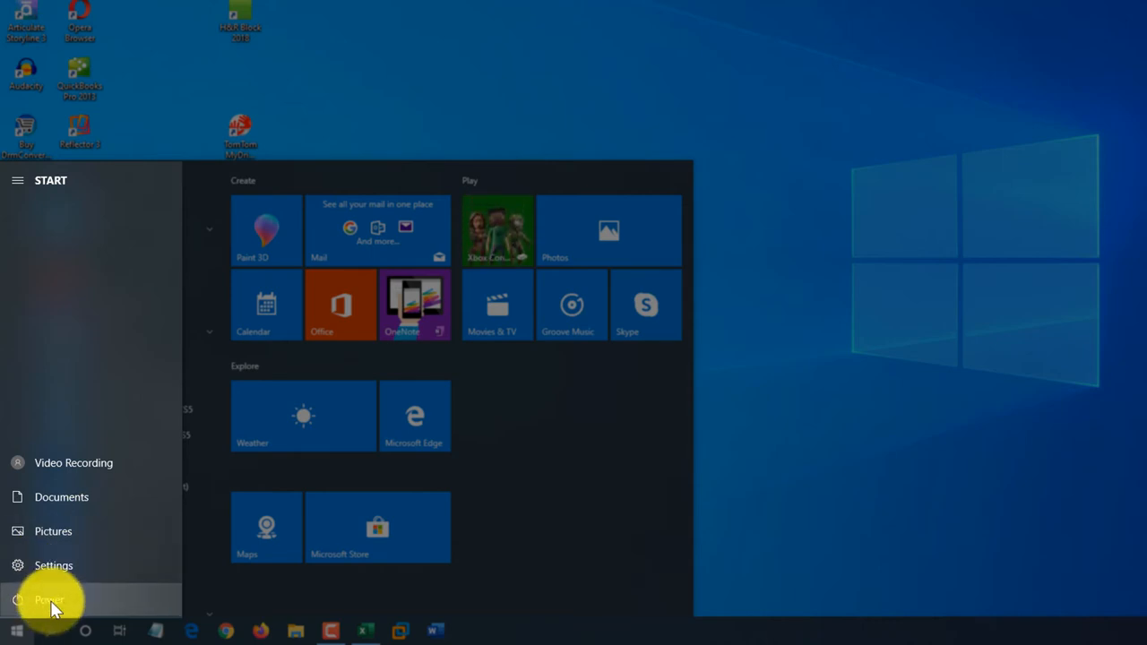
left_click(17, 179)
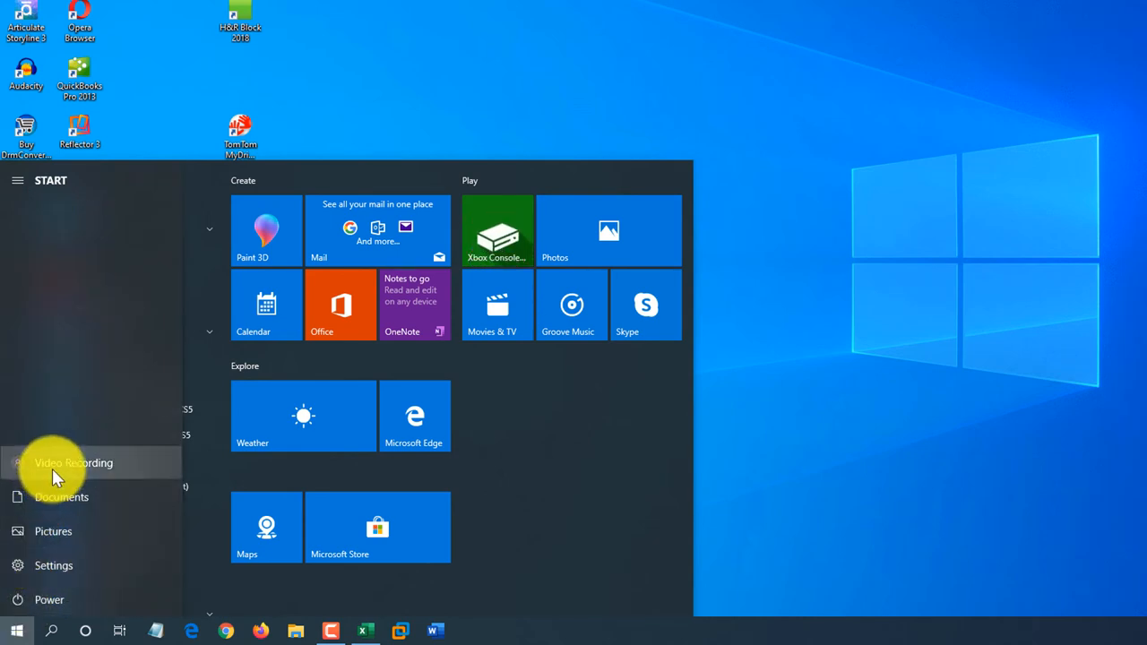
mouse_move(40, 610)
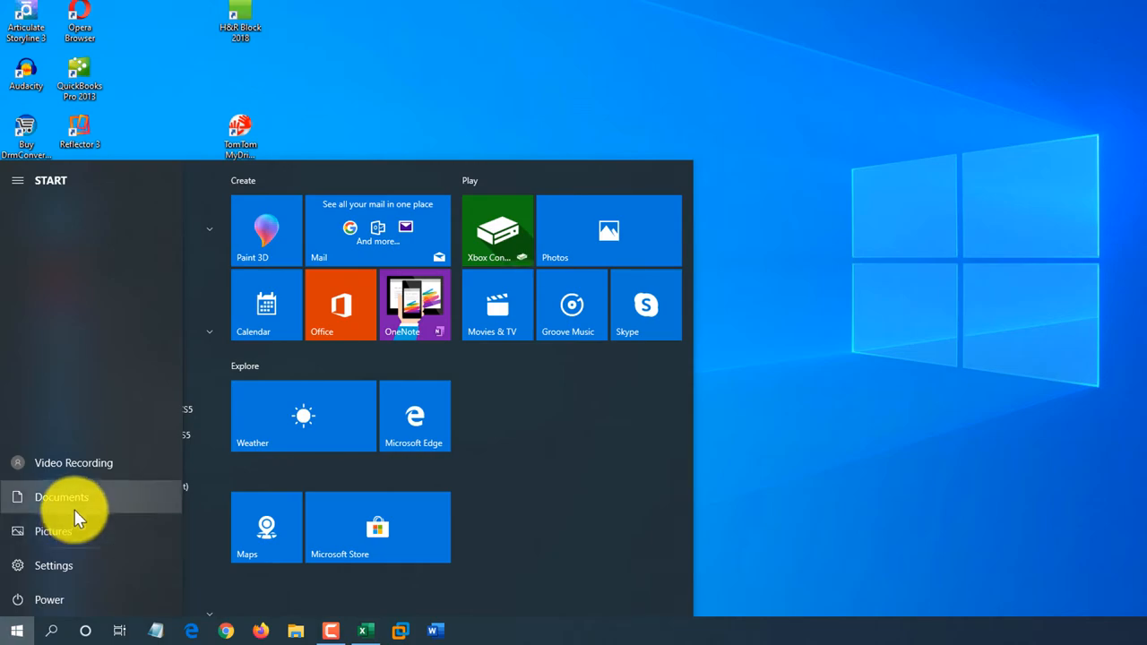
left_click(61, 496)
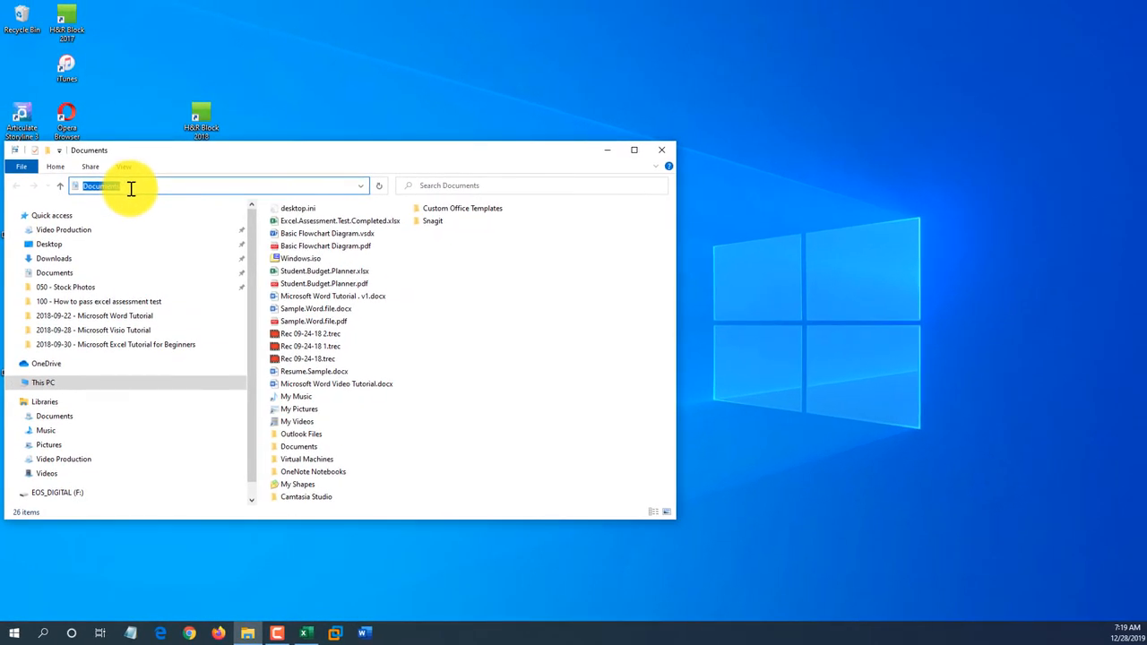
- Bring up the Start menu's 'Personalize this list' option for its folder shortcuts
left_click(14, 635)
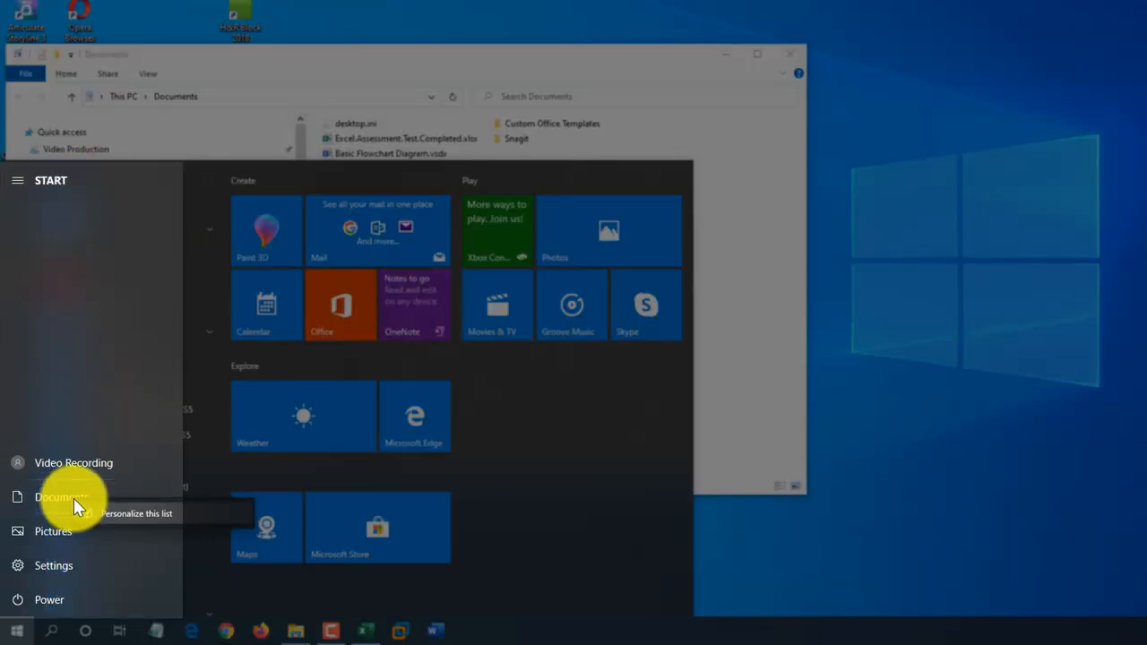
mouse_move(74, 463)
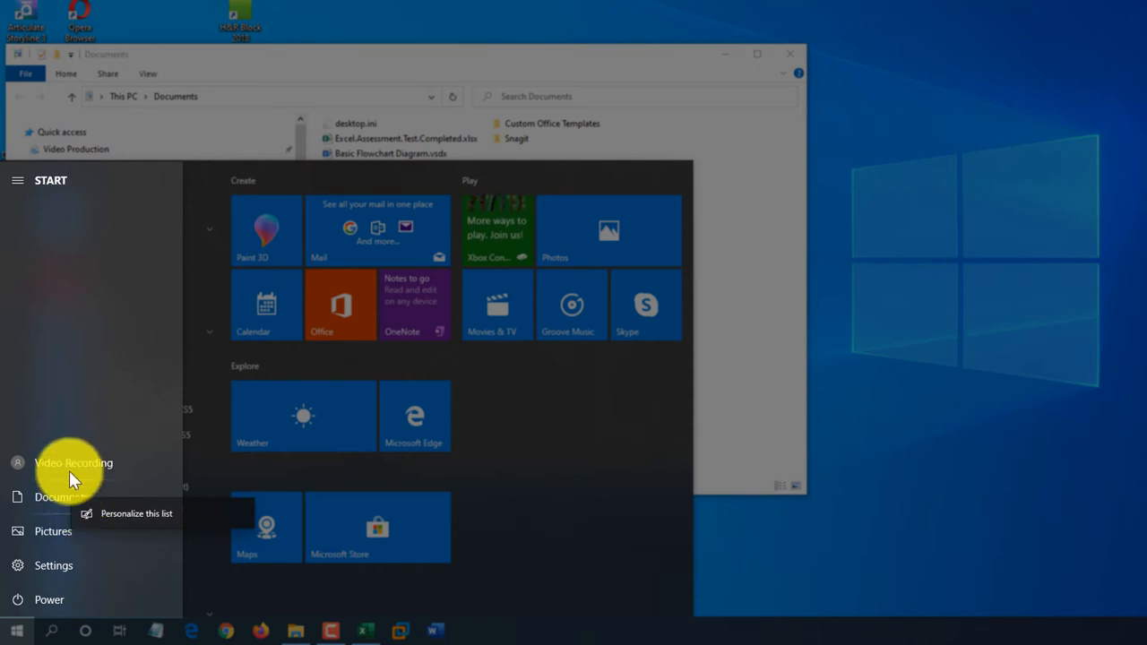
mouse_move(215, 537)
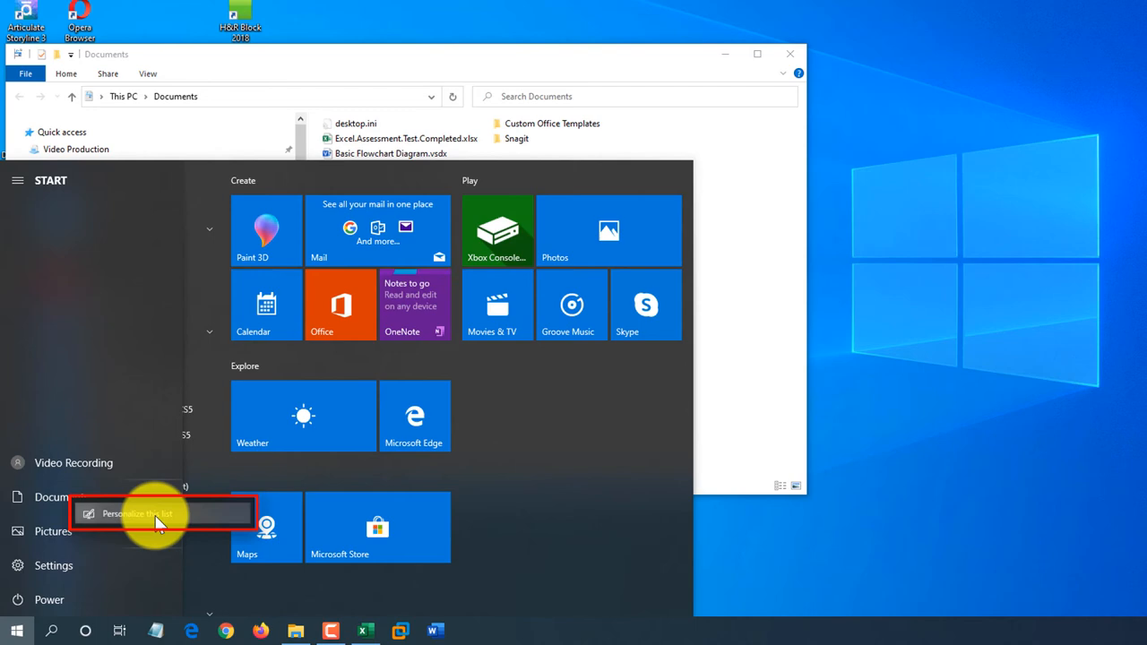
- Show File Explorer, Downloads and Network on Start, turn Pictures off, and close Settings
left_click(140, 513)
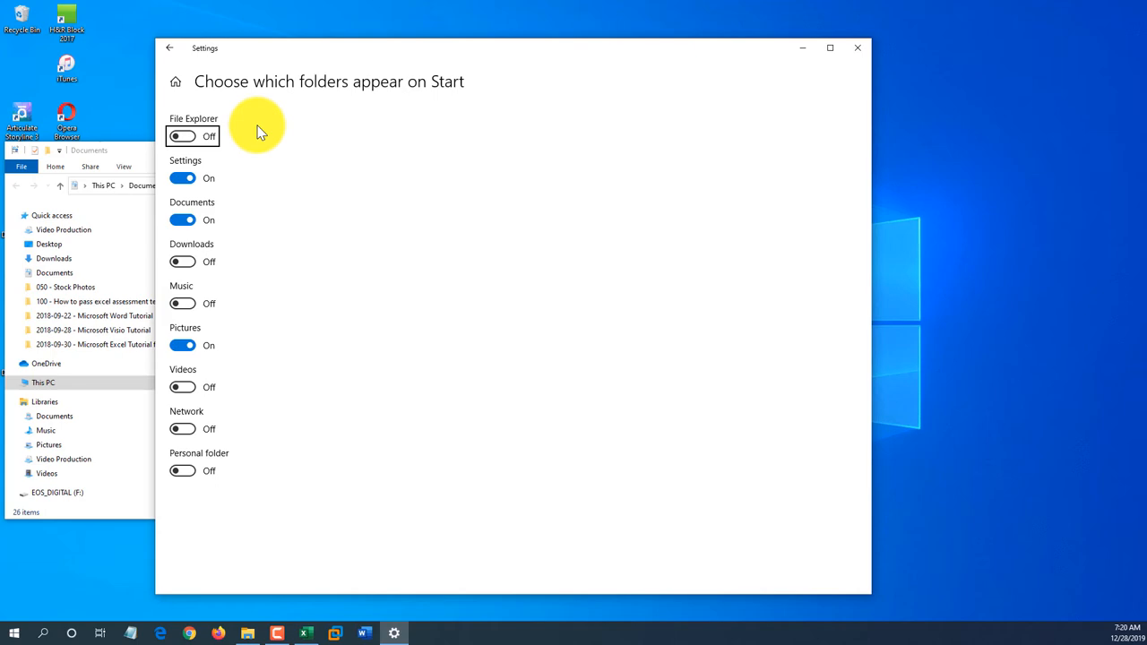
left_click(183, 136)
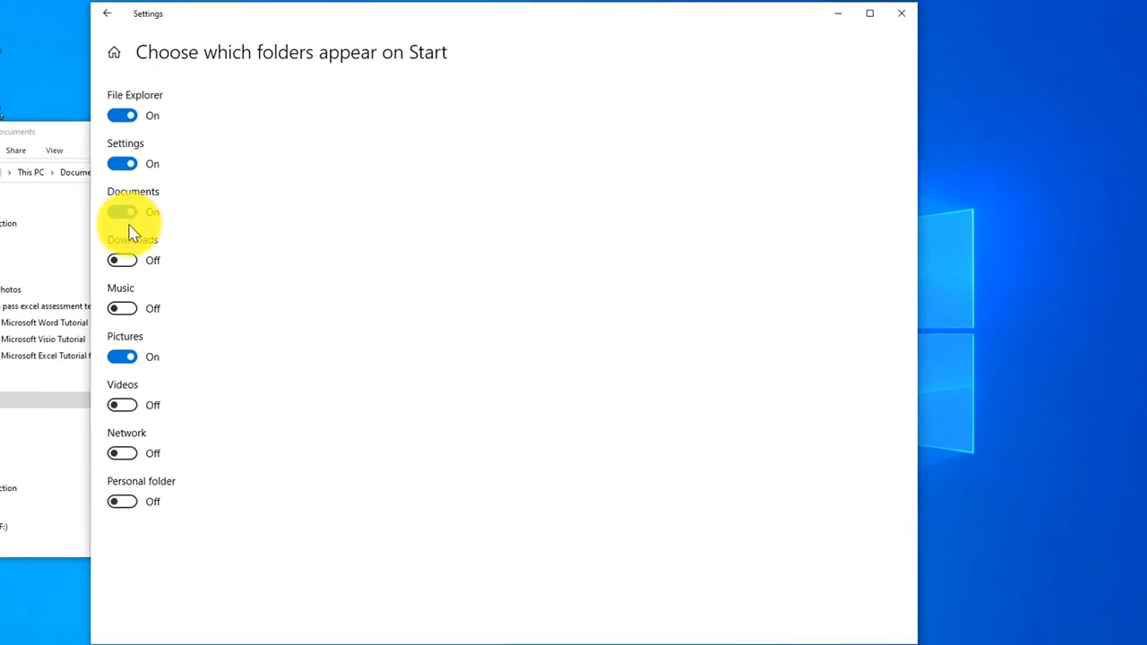
left_click(122, 260)
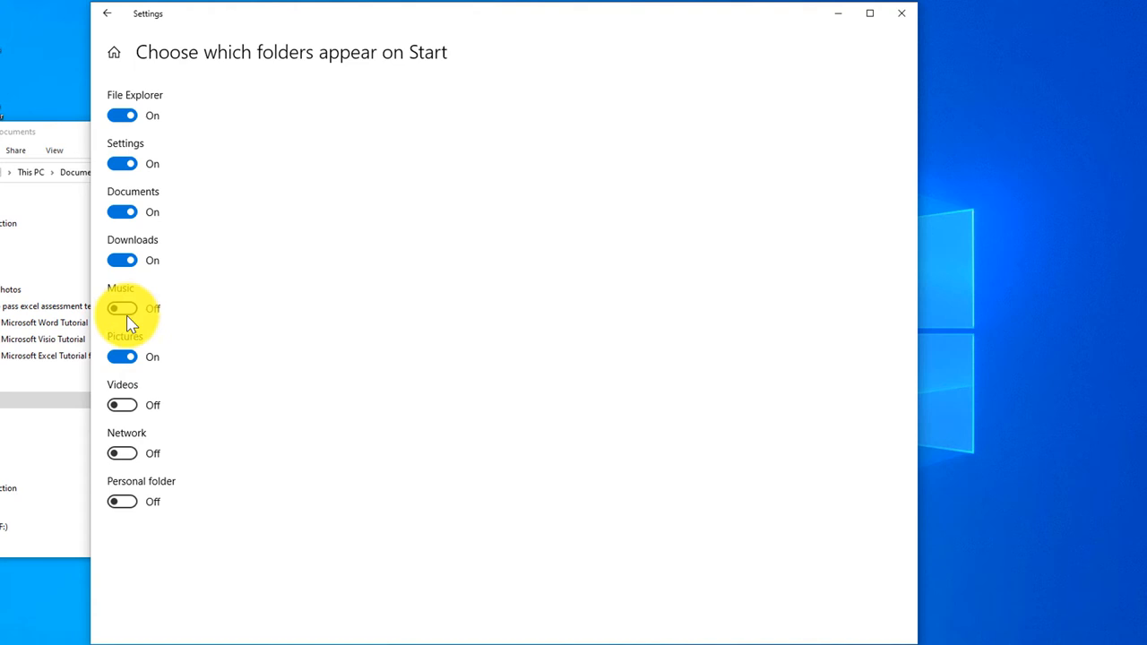
left_click(122, 357)
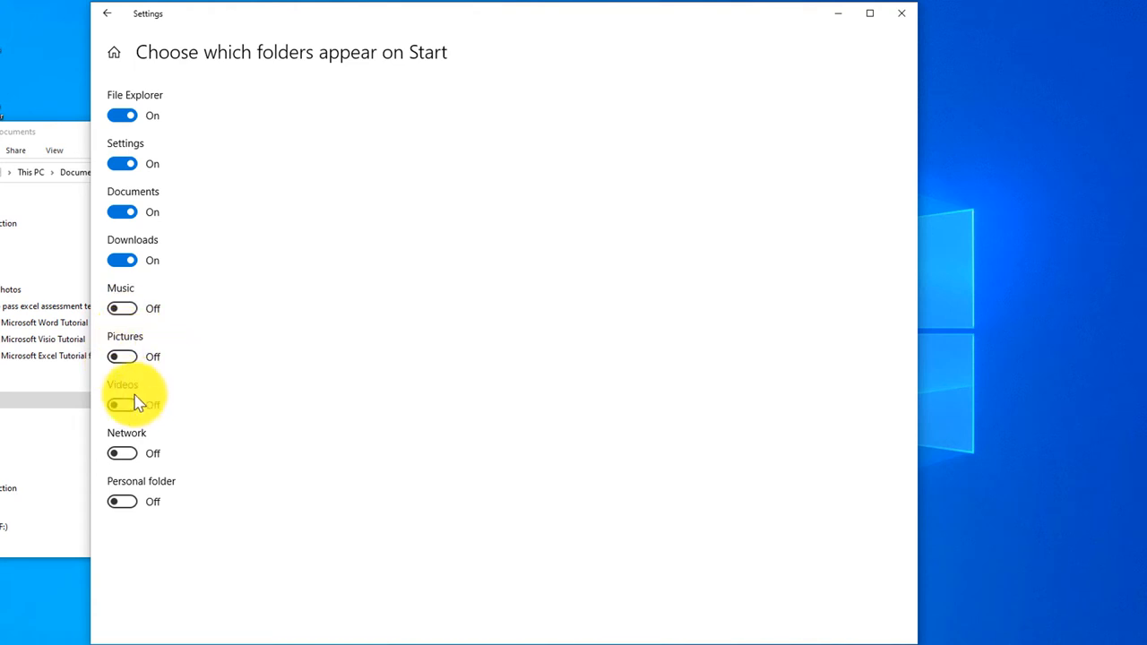
left_click(122, 452)
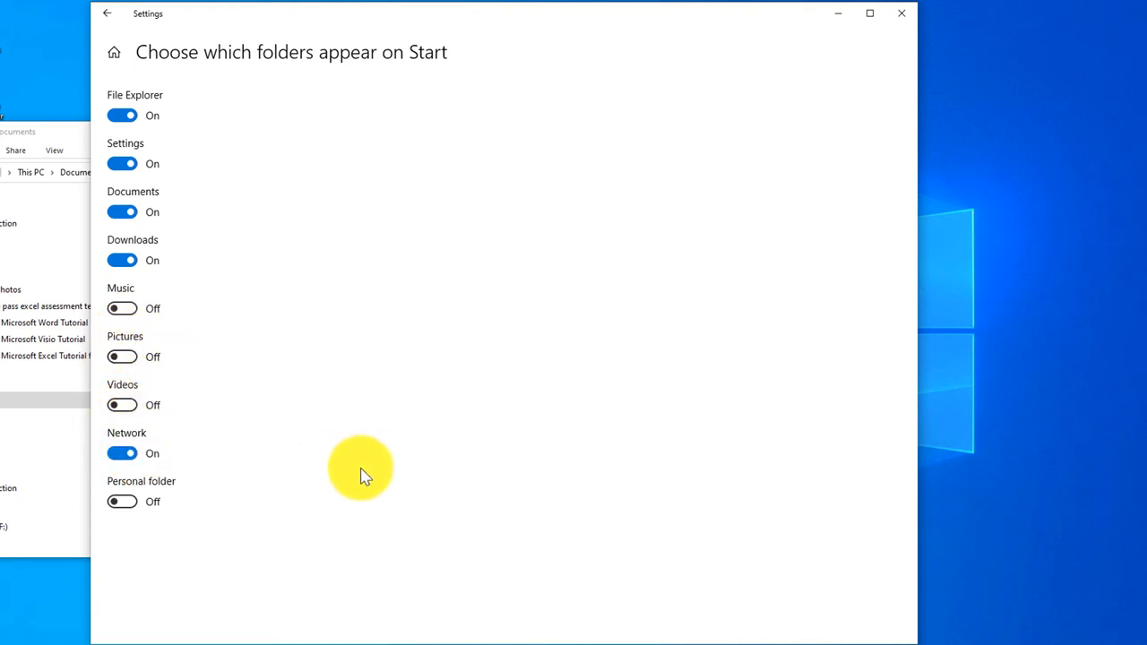
mouse_move(375, 501)
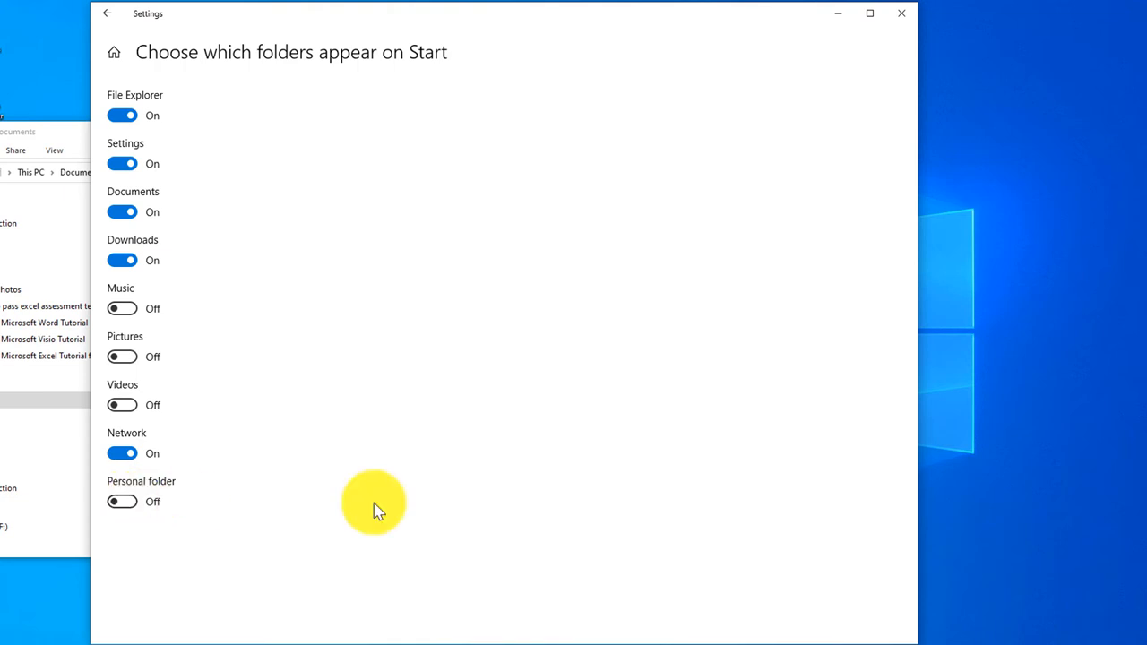
mouse_move(607, 64)
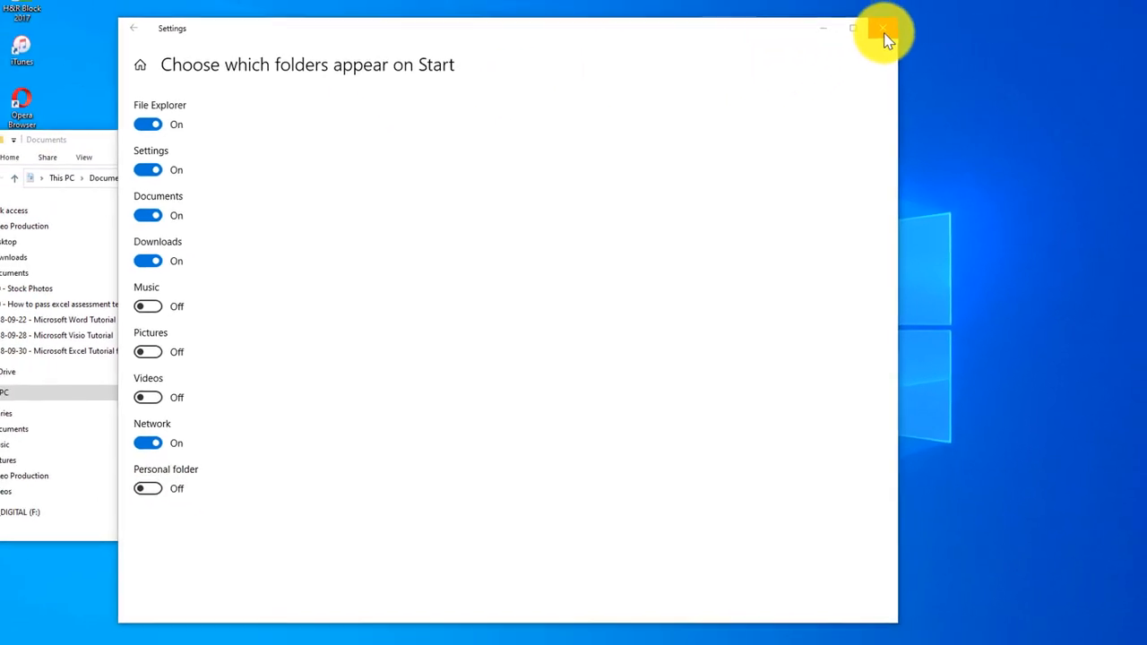
left_click(881, 28)
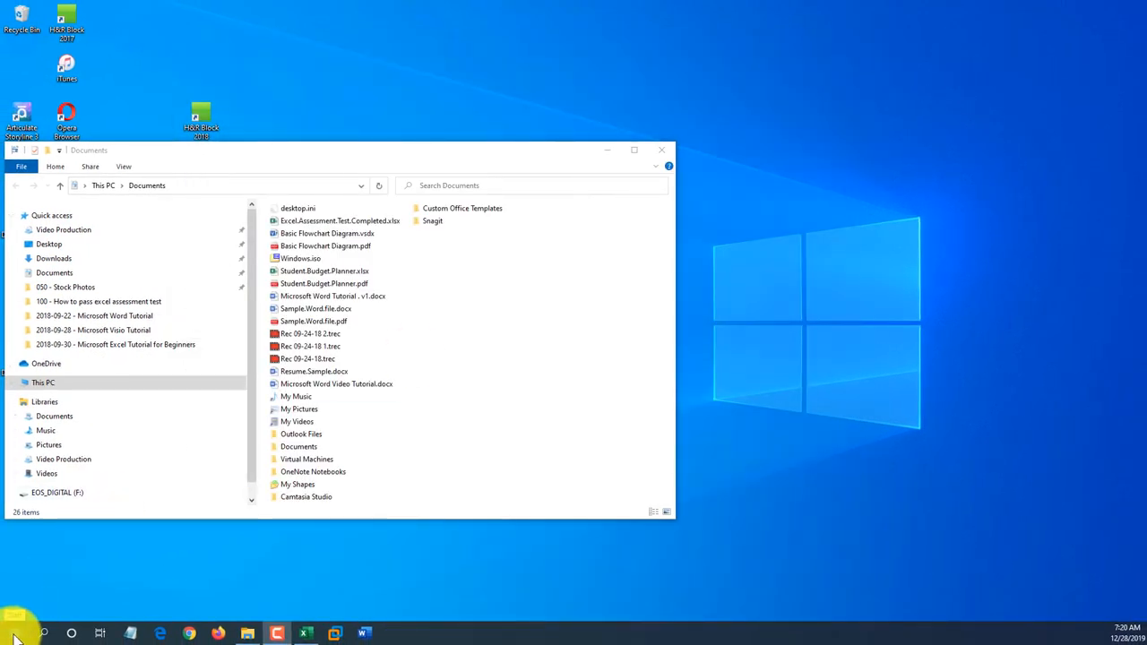
left_click(15, 635)
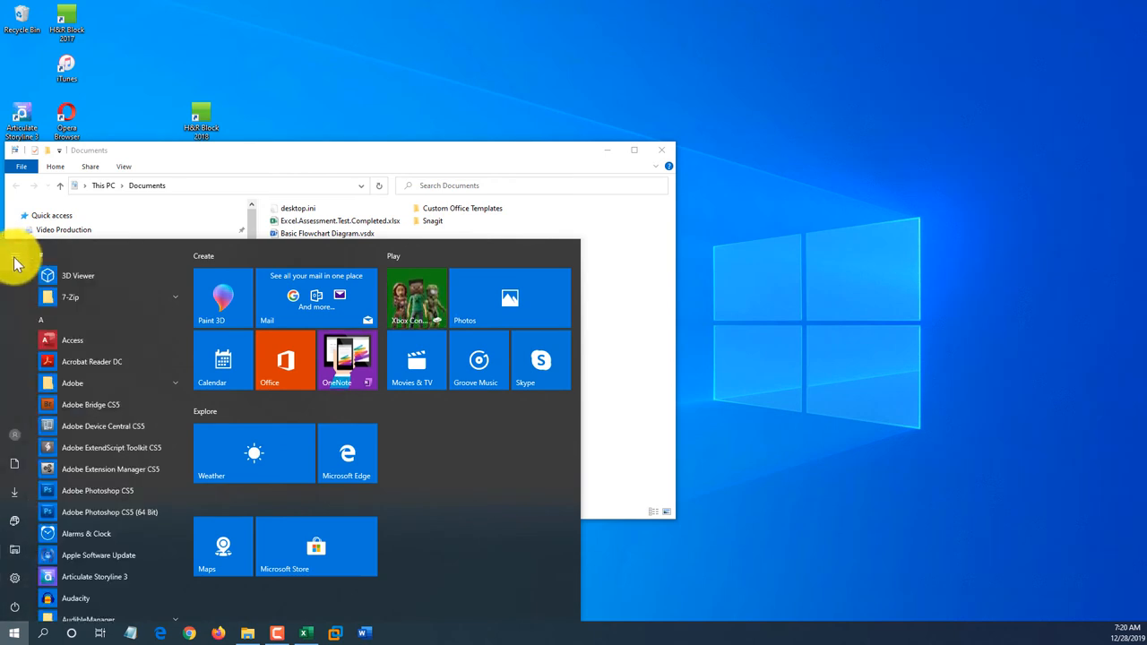
left_click(14, 255)
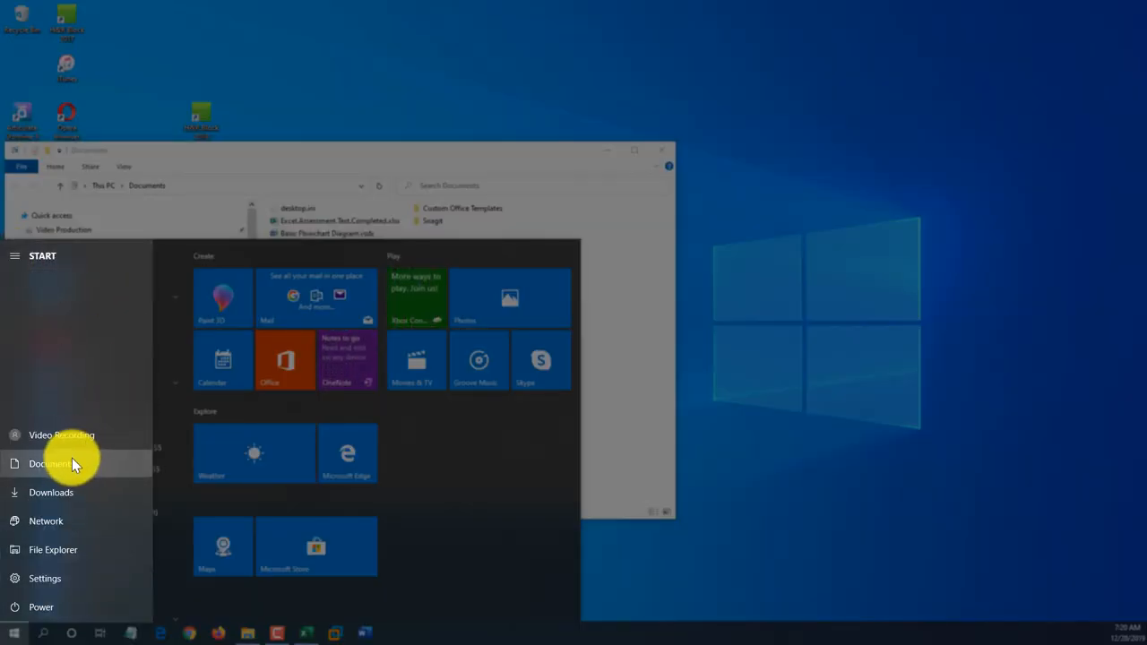
mouse_move(54, 548)
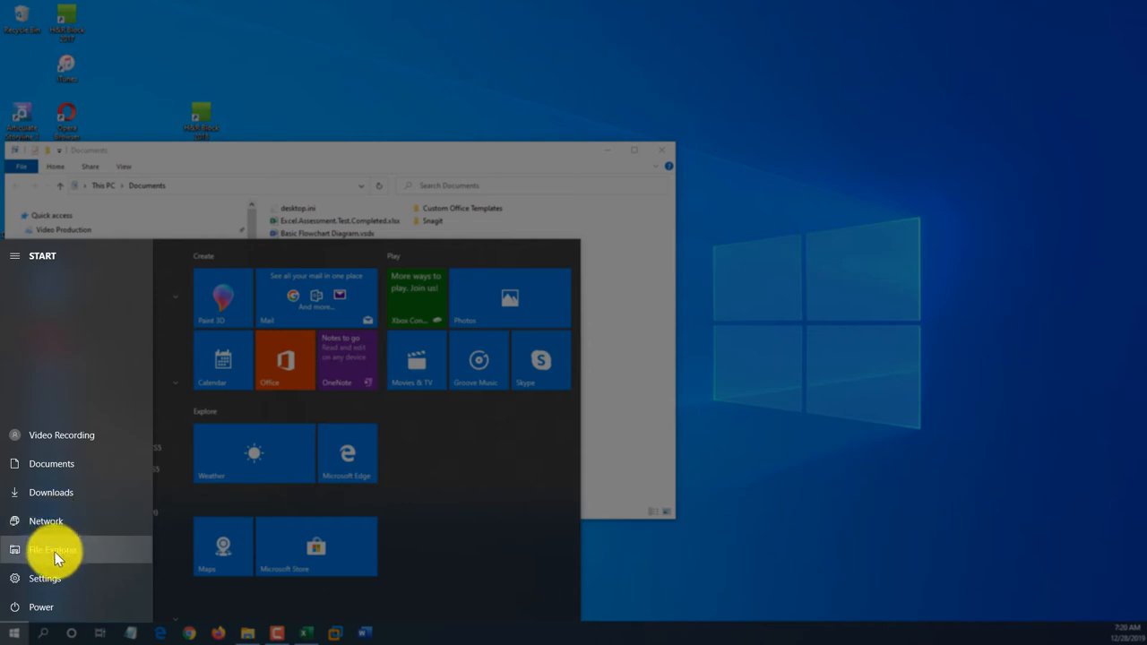
mouse_move(57, 491)
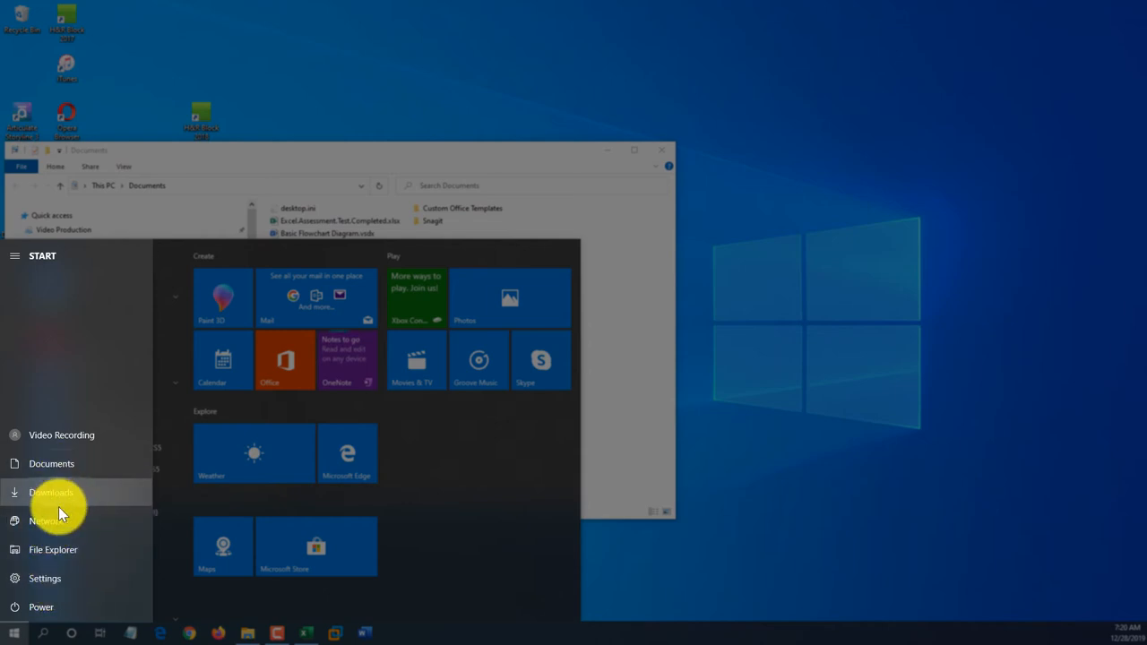
mouse_move(54, 548)
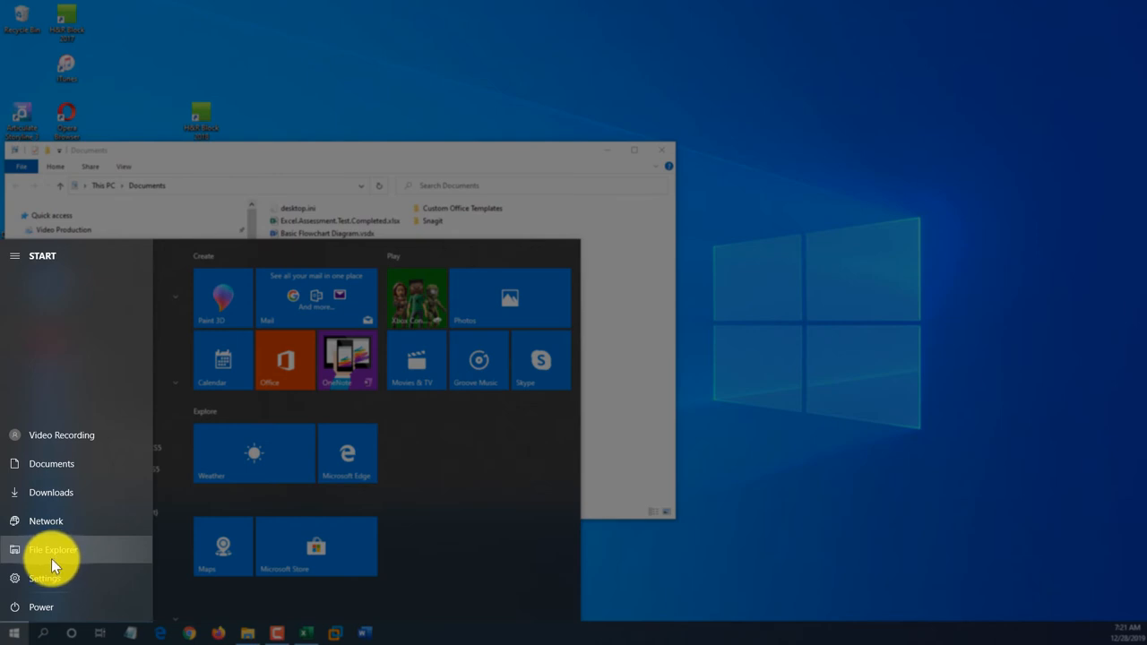
left_click(53, 548)
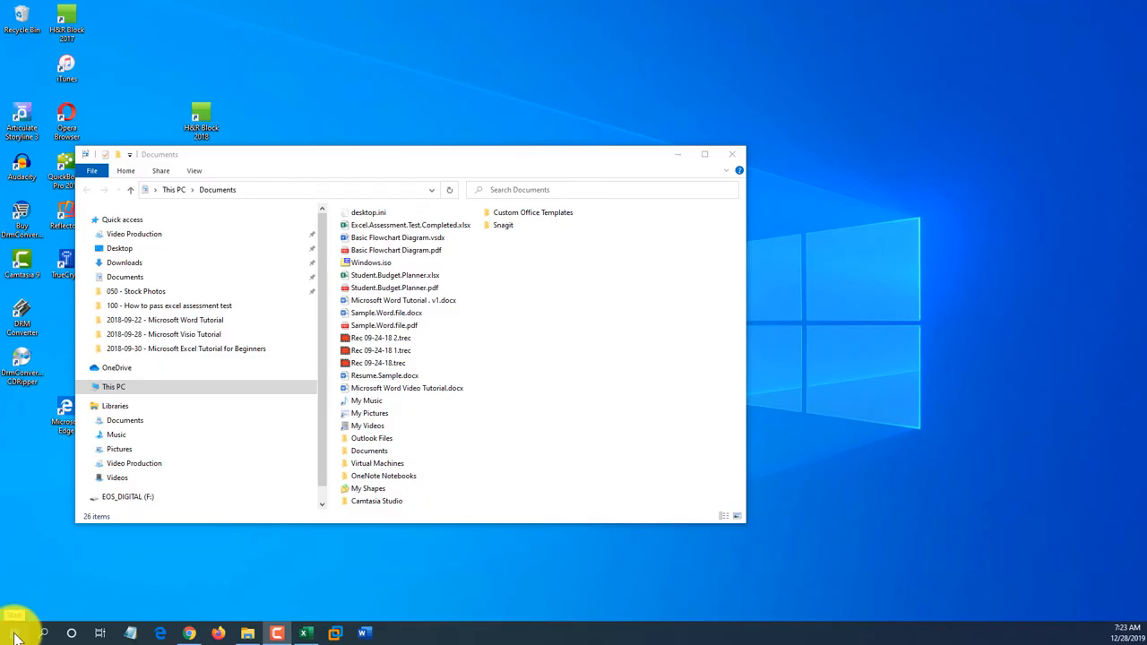
- Launch Computer Management from the Start power-user menu, then reopen that menu
right_click(14, 631)
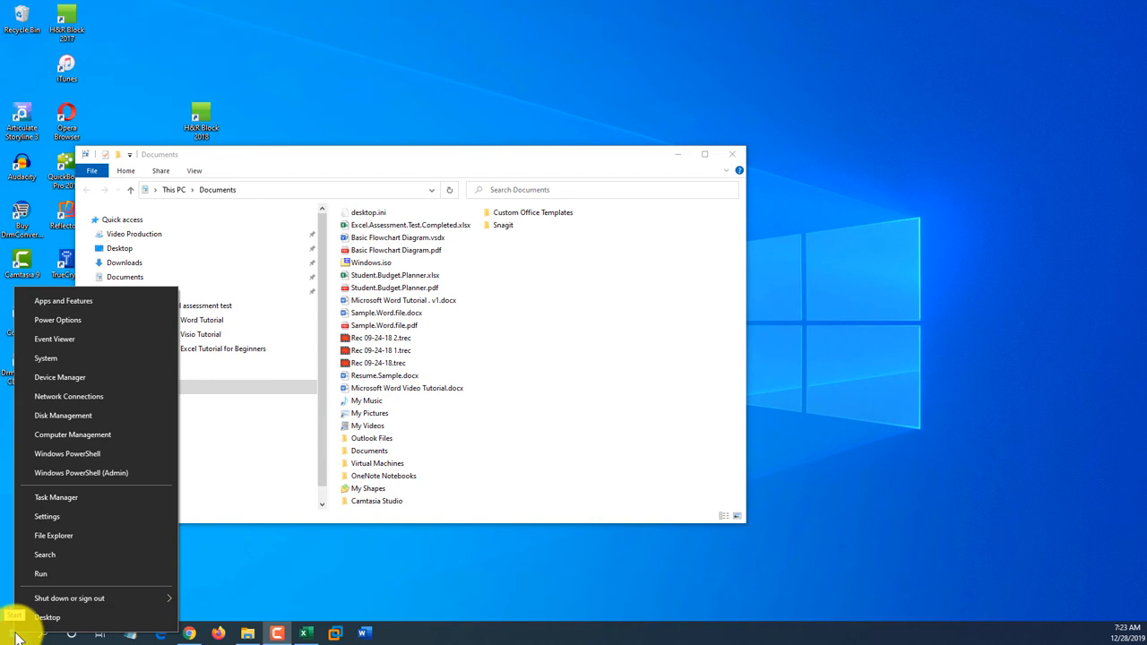
mouse_move(63, 301)
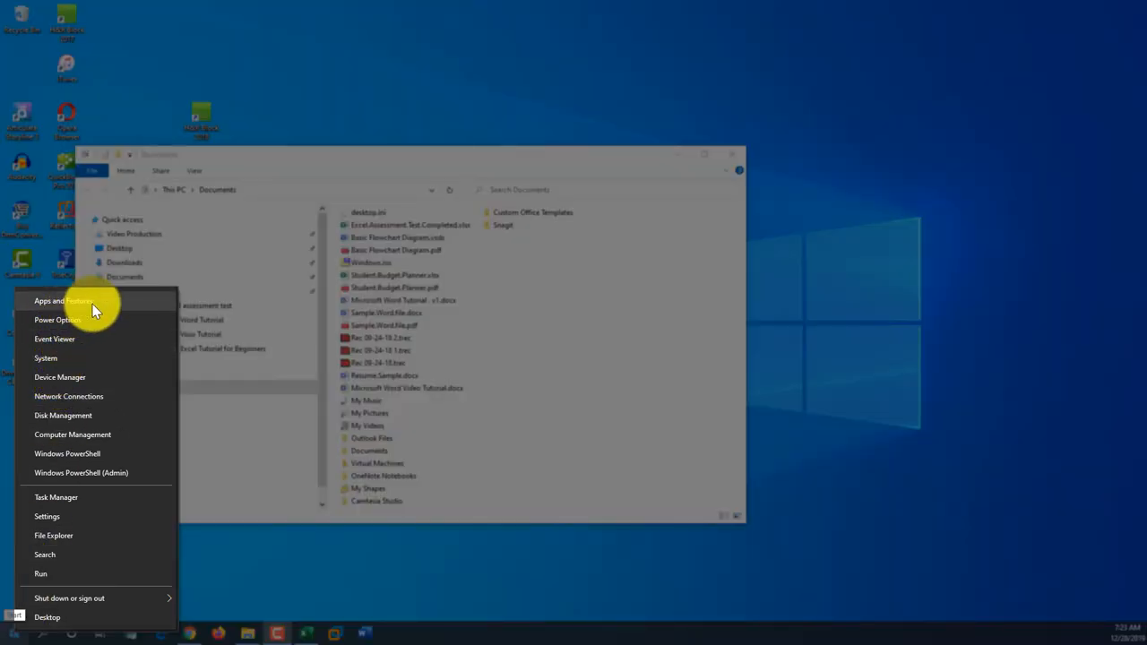
mouse_move(105, 376)
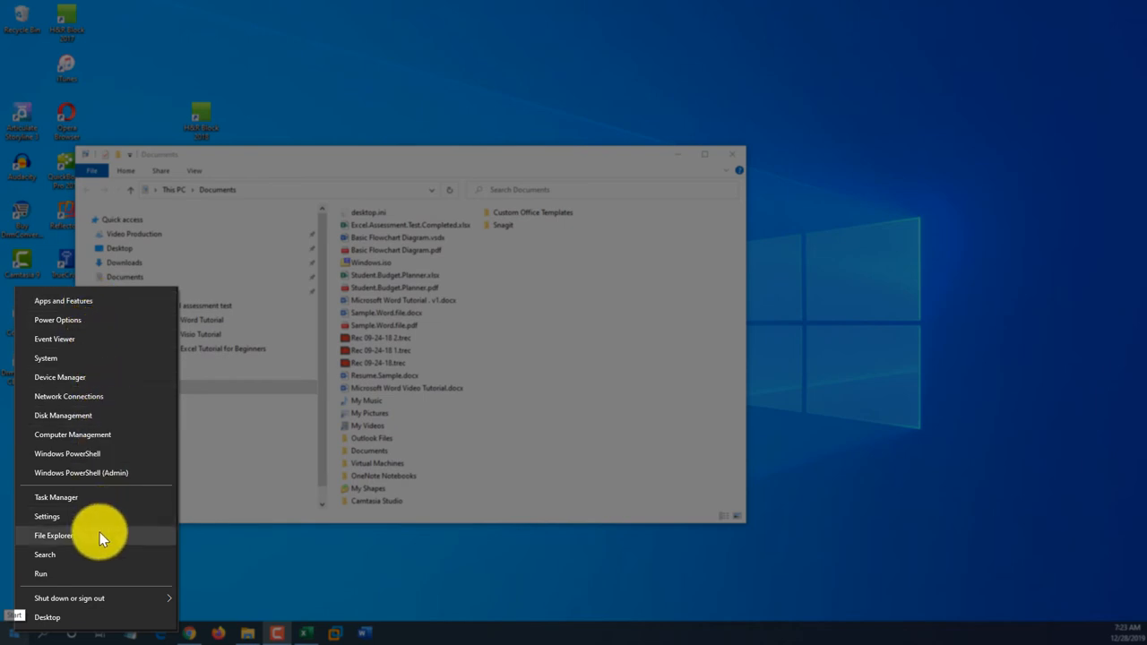
left_click(54, 534)
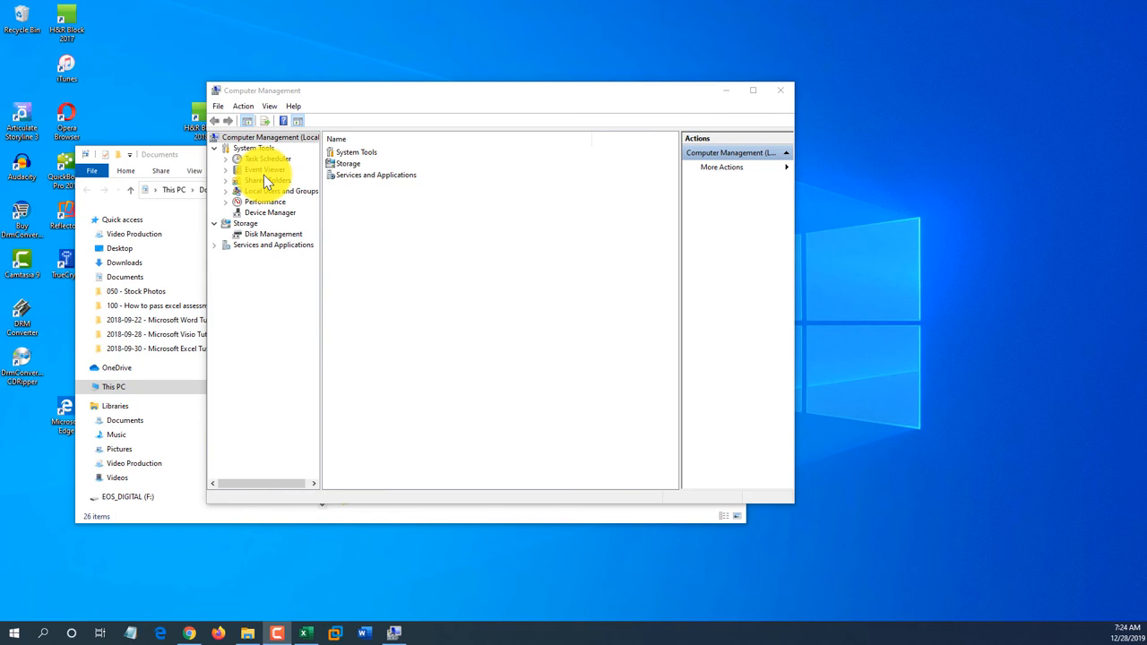
right_click(14, 635)
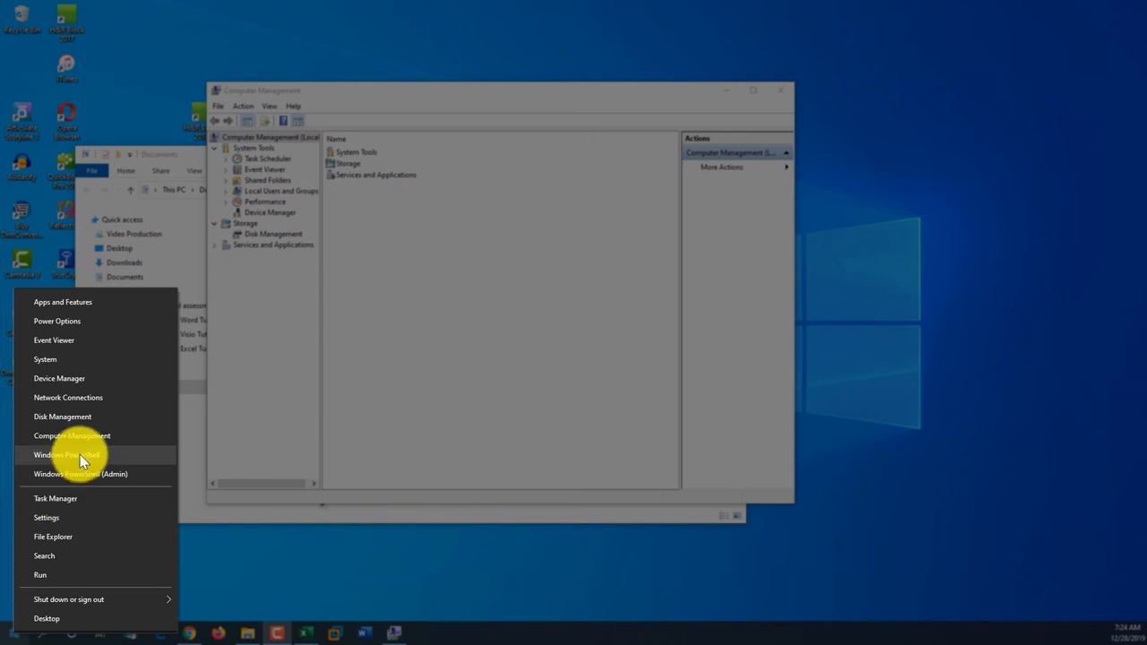
mouse_move(94, 359)
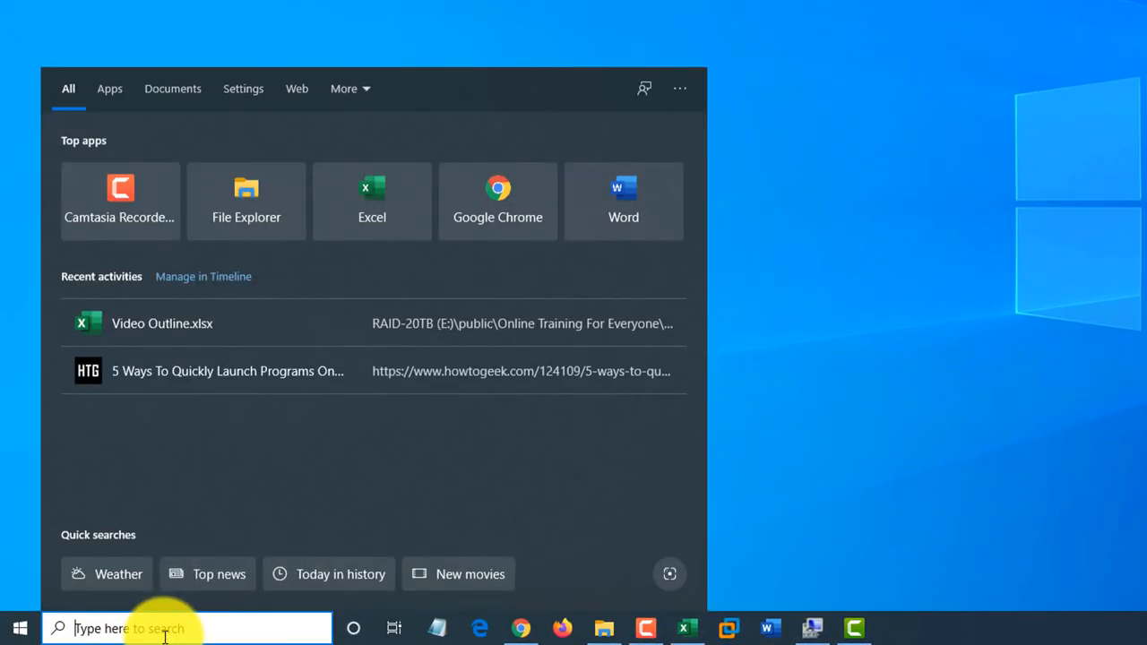
- Enable Hey Cortana and the Win+C shortcut on the Talk to Cortana page, then close Settings
left_click(20, 628)
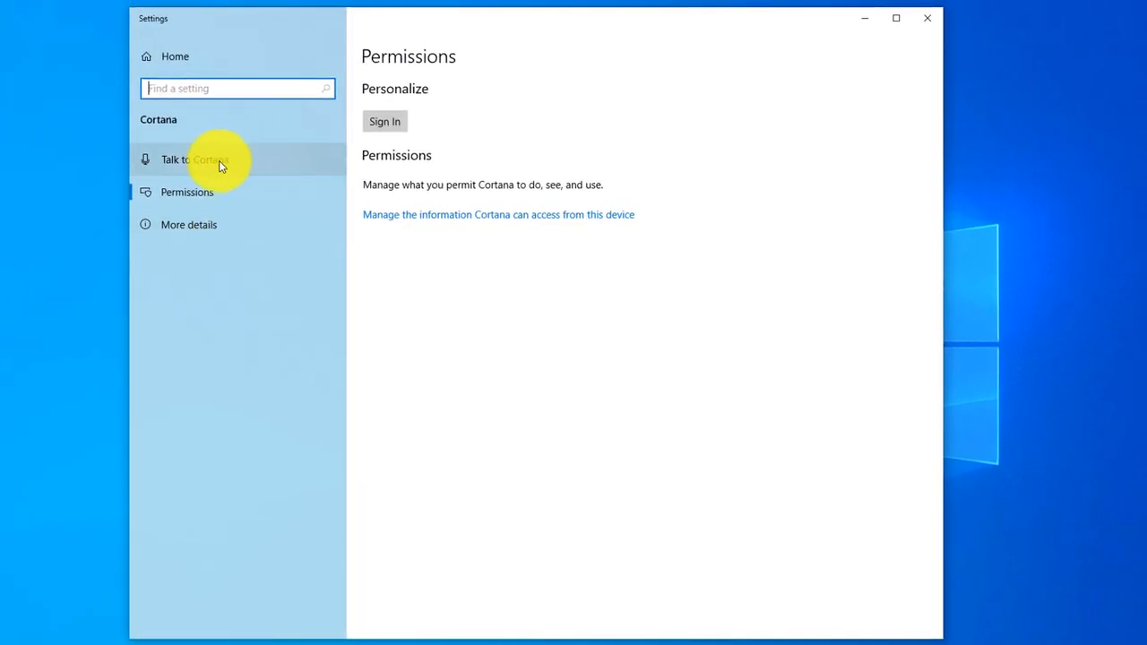
left_click(194, 158)
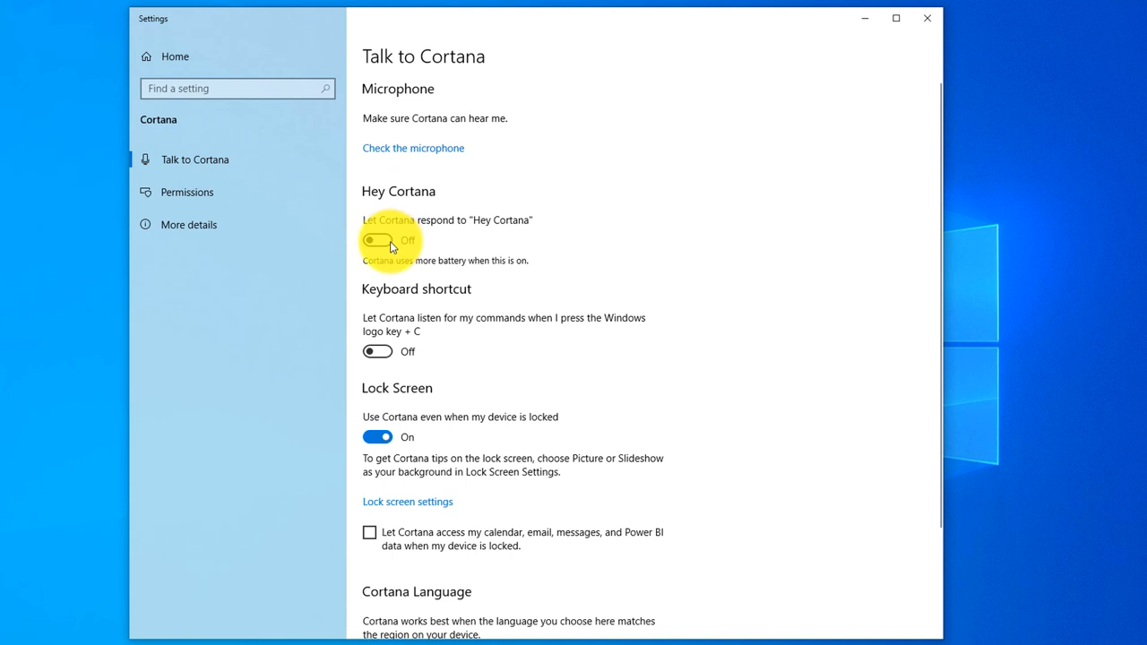
left_click(376, 240)
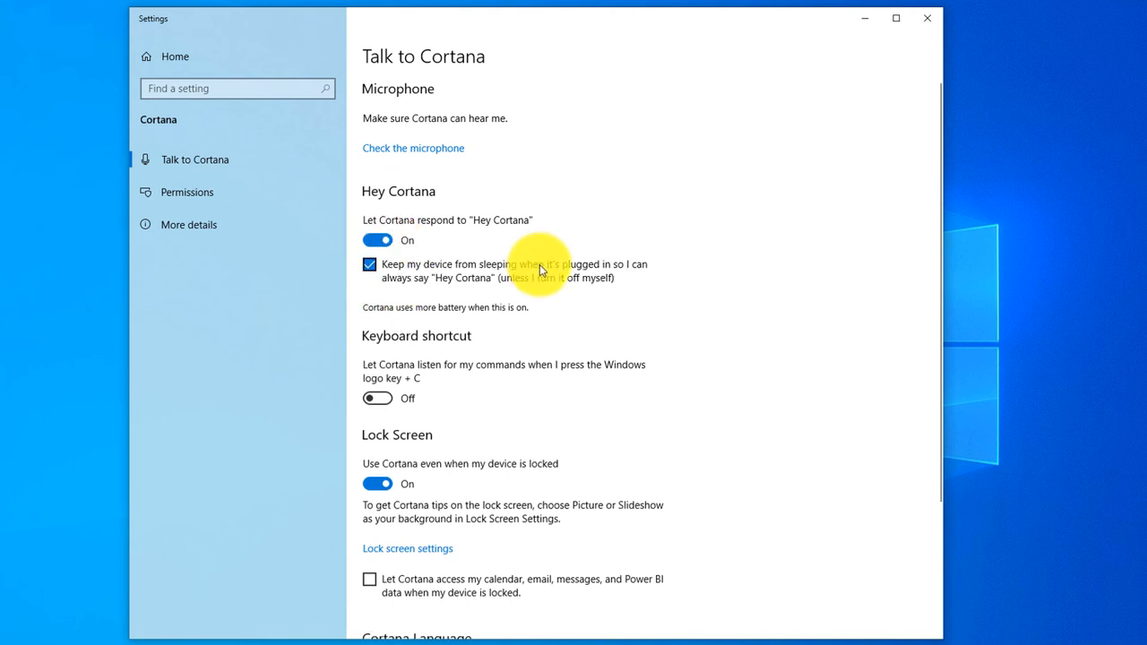
mouse_move(518, 230)
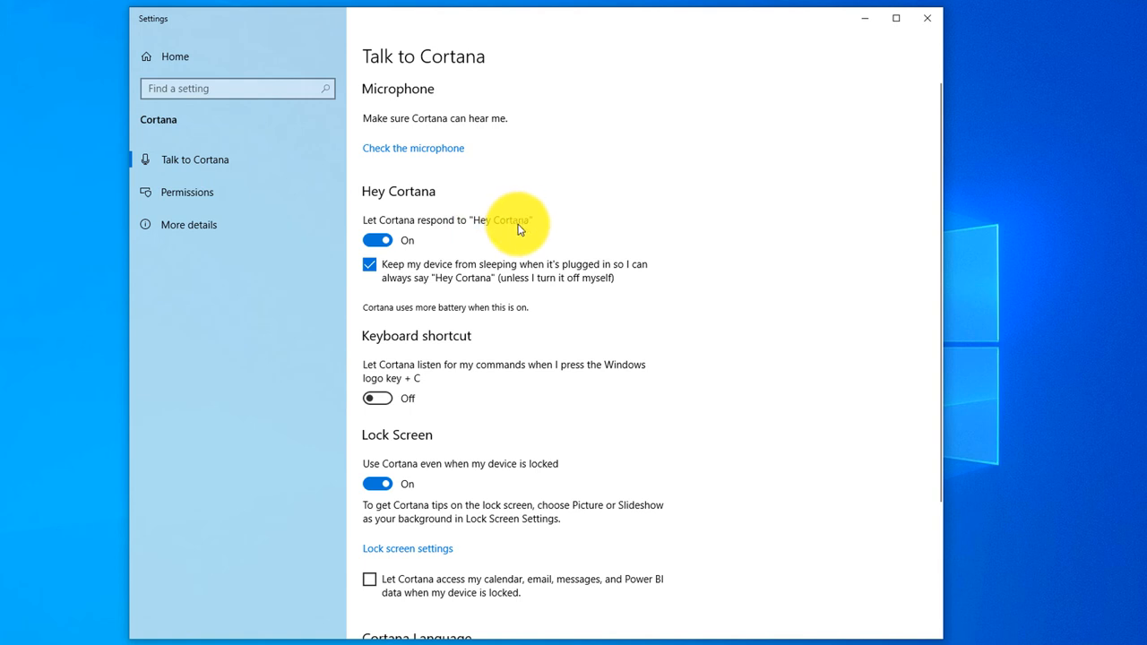
mouse_move(434, 385)
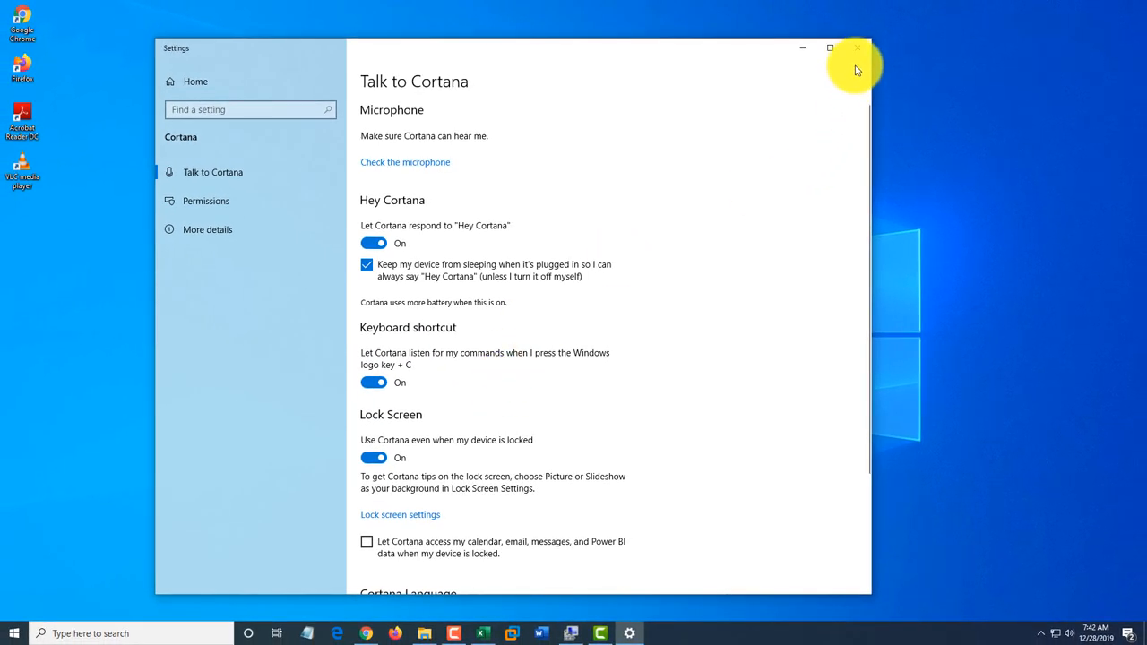
left_click(857, 47)
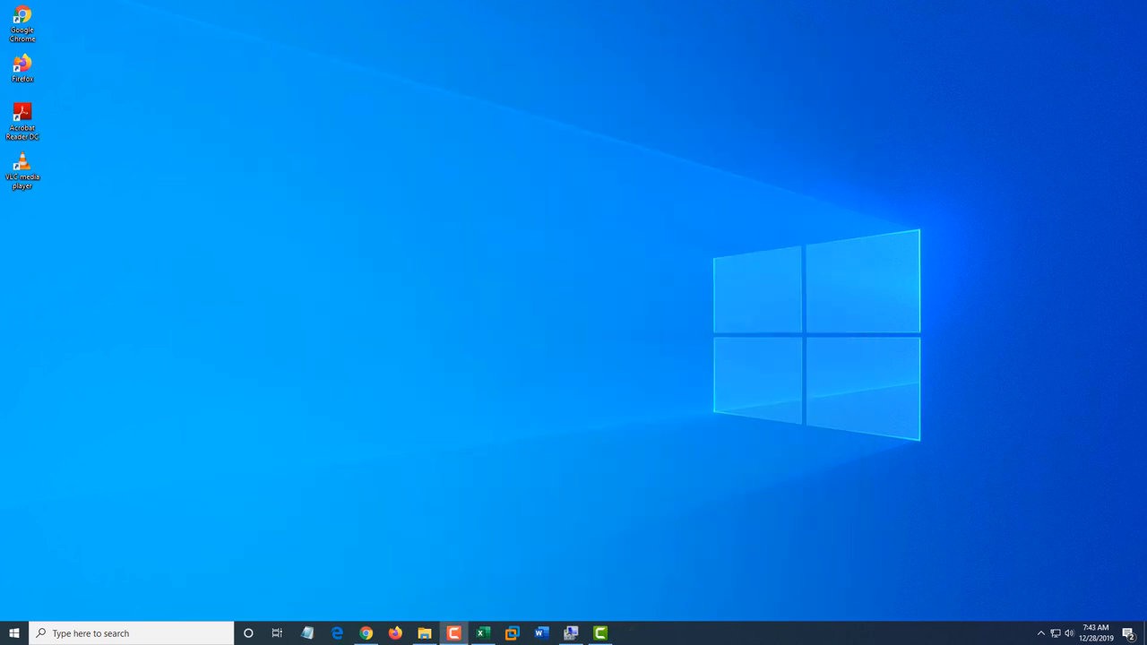
- Summon Cortana from the taskbar to ask it to launch Notepad
left_click(247, 635)
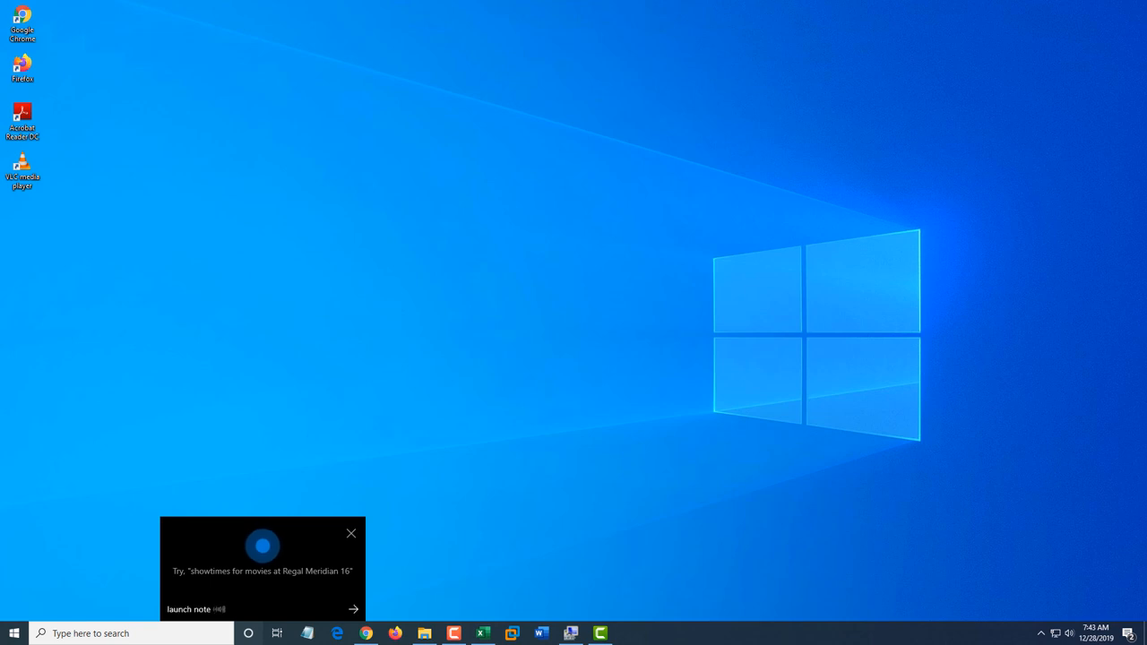